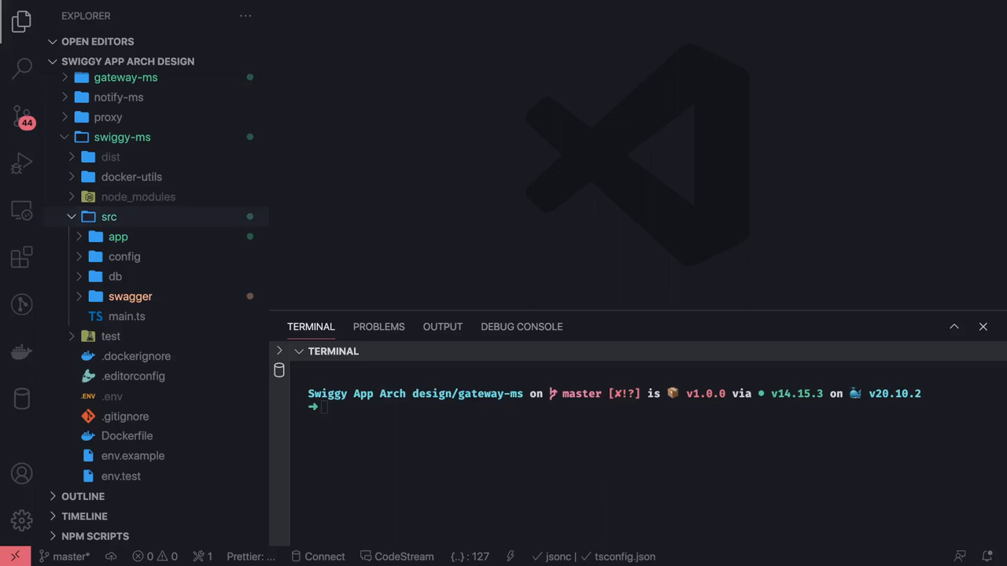
mouse_move(123, 150)
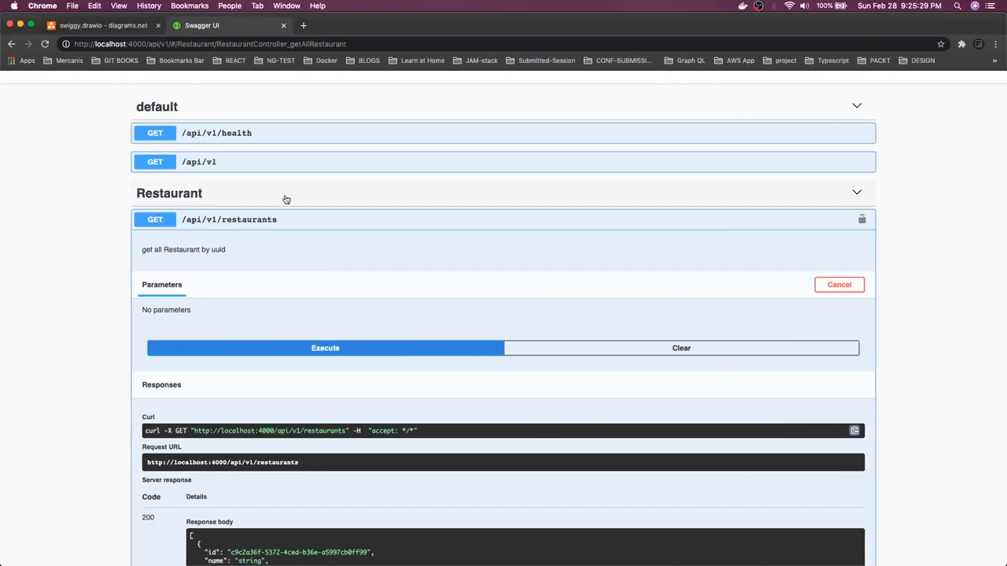
Collapse GET /api/v1/restaurants and review the POST /api/v1/restaurants/{id}/menu example body with its meal_type field
click(229, 220)
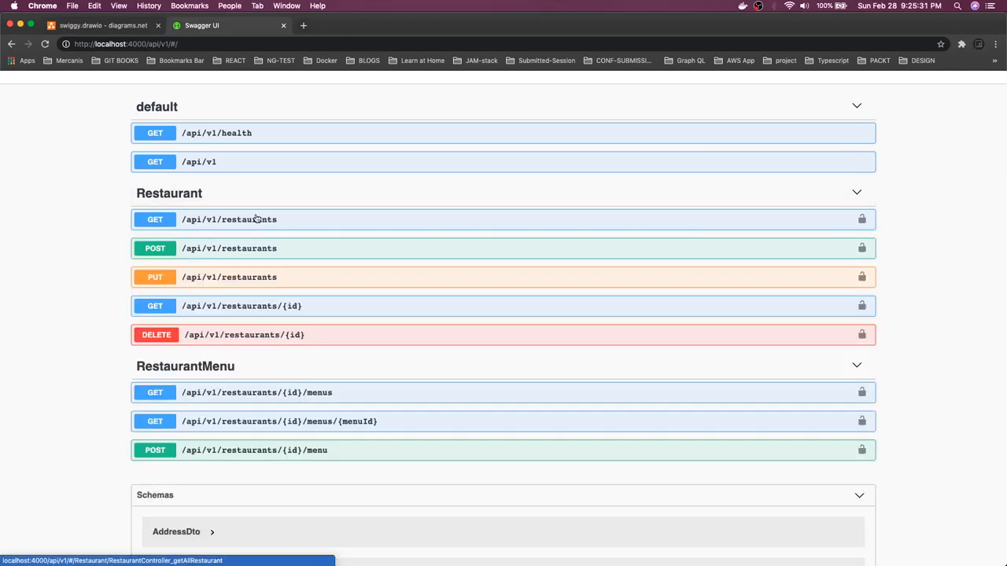
mouse_move(297, 450)
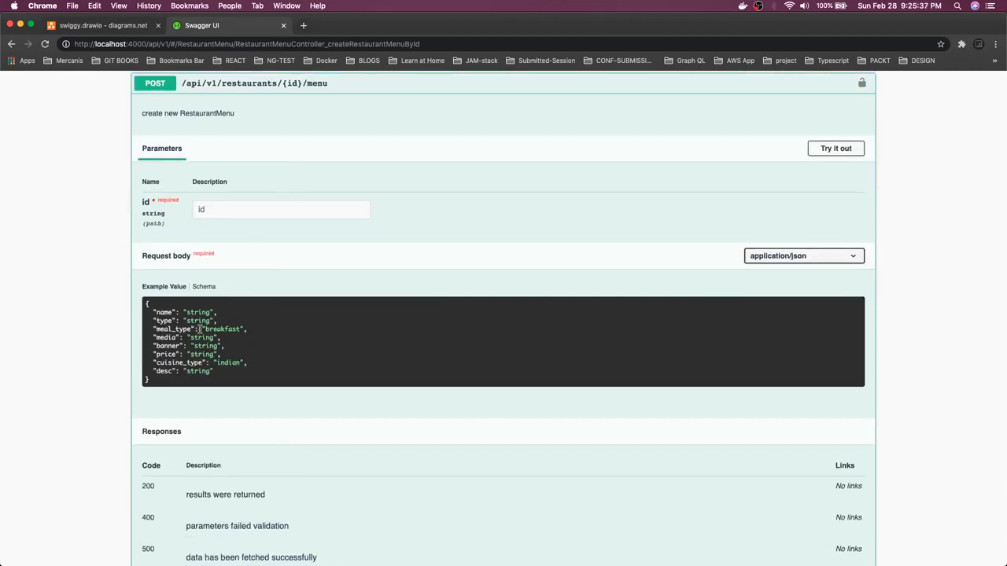
double_click(183, 364)
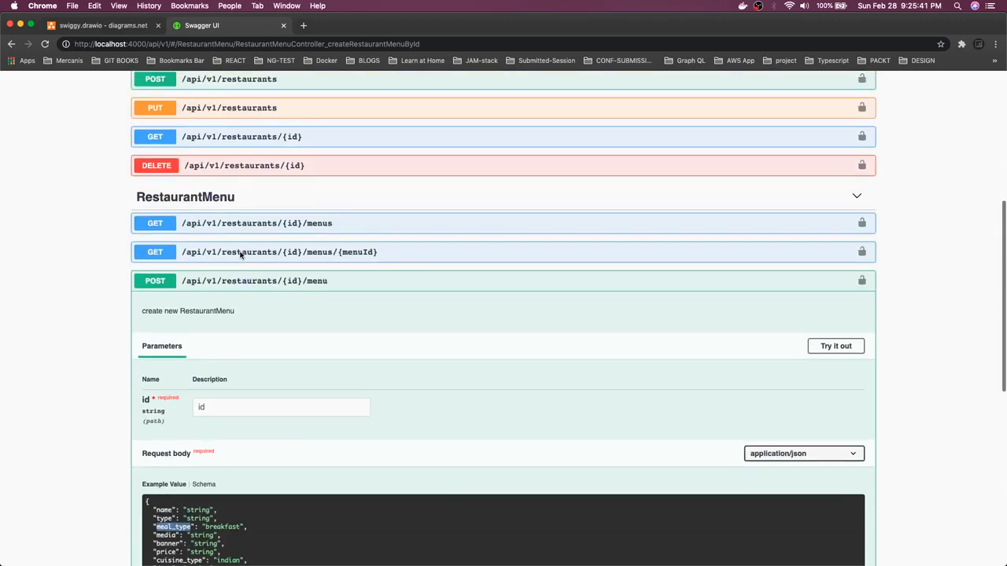
mouse_move(236, 266)
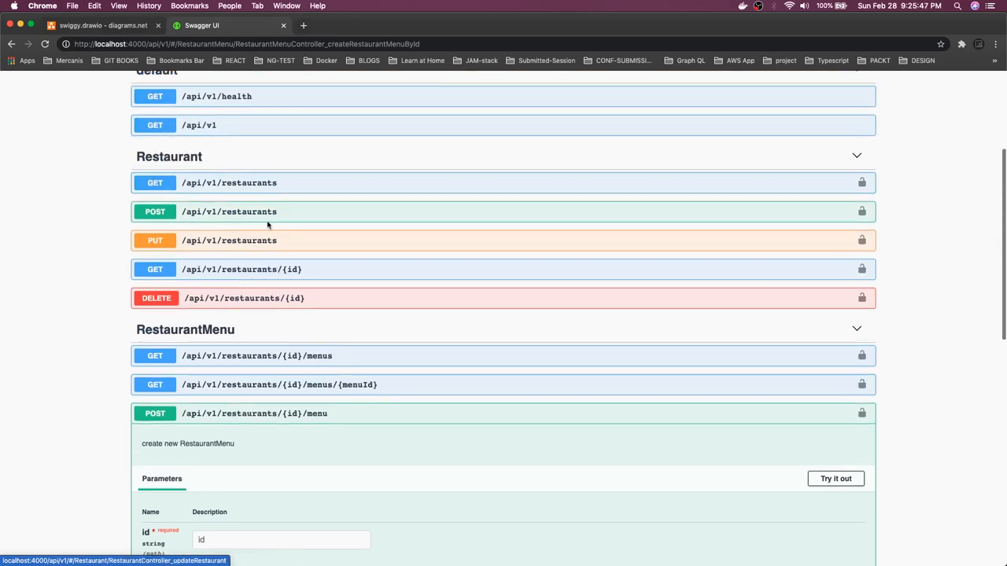
mouse_move(274, 220)
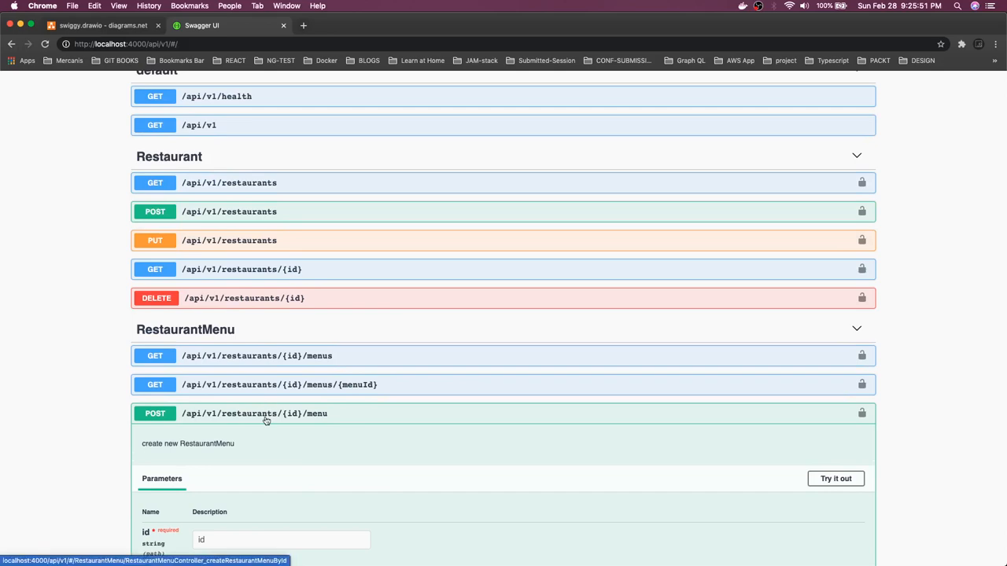
click(266, 414)
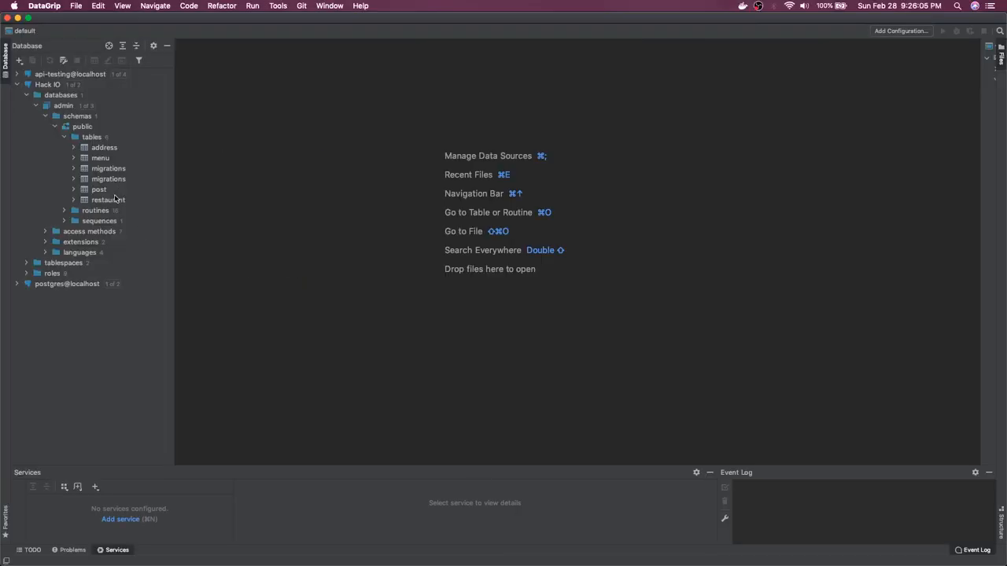
Open the restaurant and menu tables under public > tables in their data editors
click(107, 198)
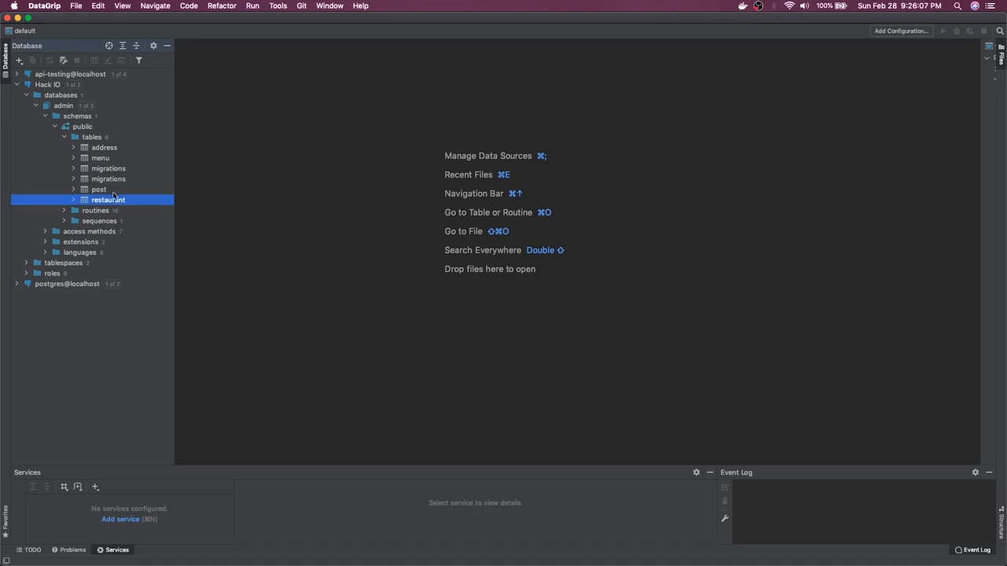
mouse_move(110, 159)
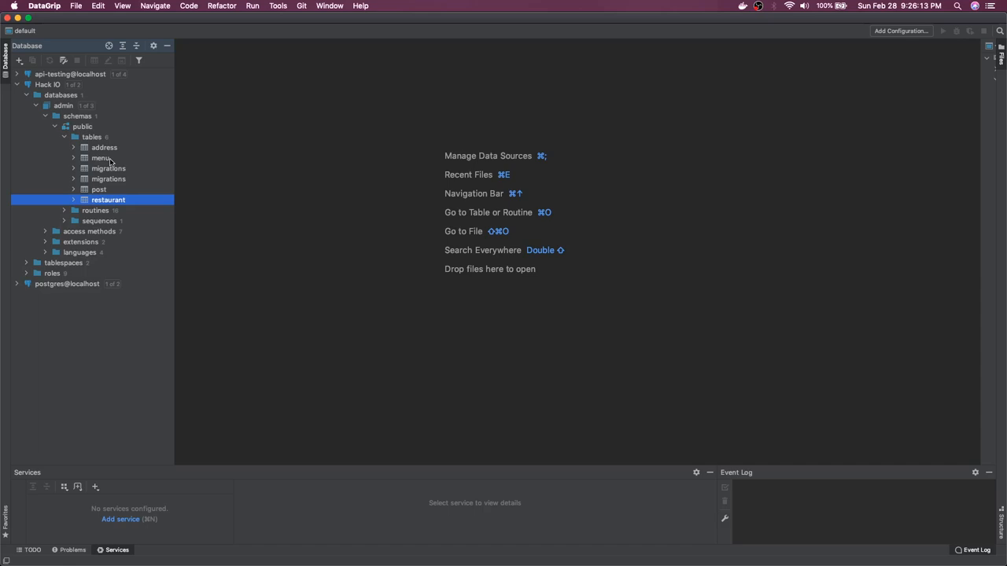
double_click(107, 200)
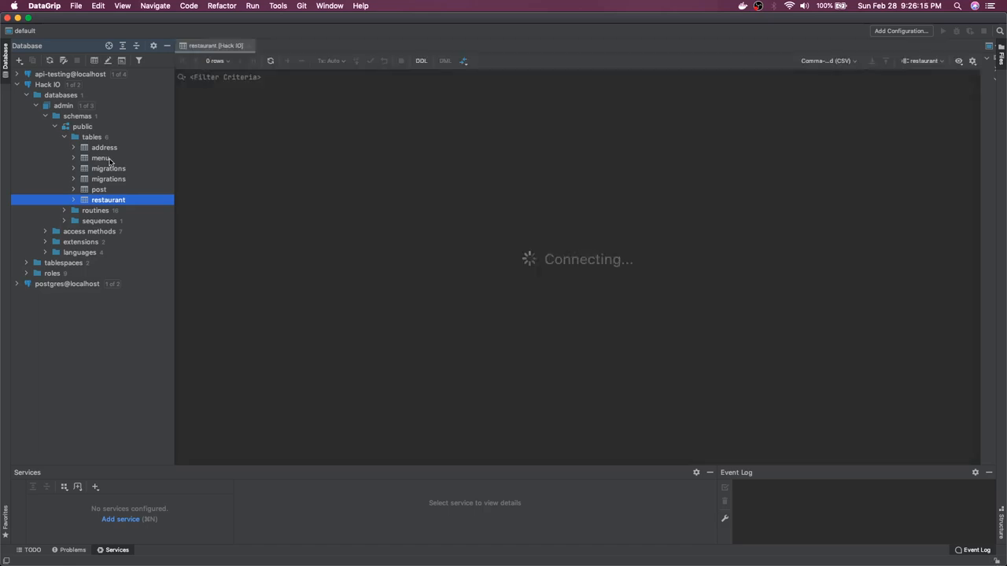
double_click(100, 157)
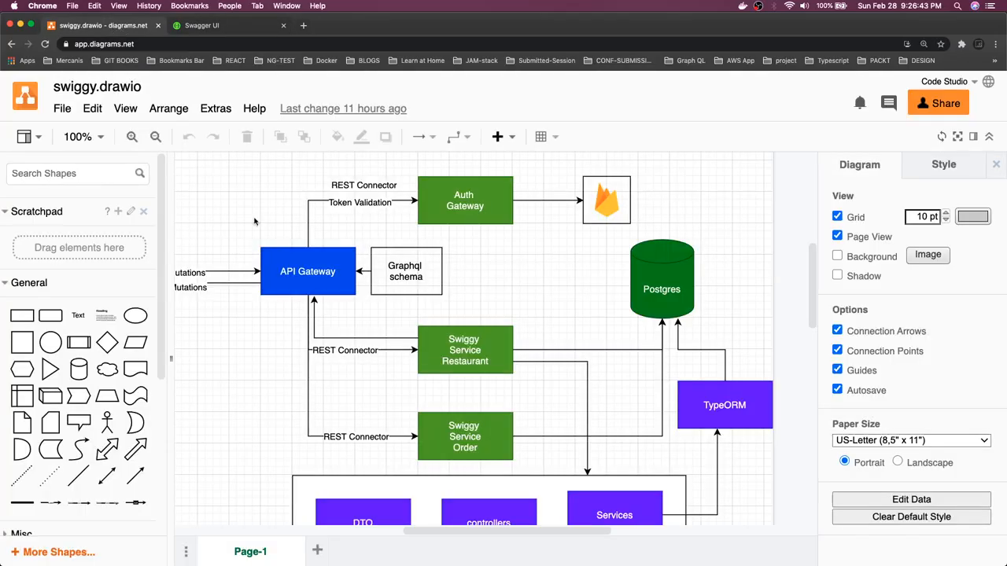
click(309, 270)
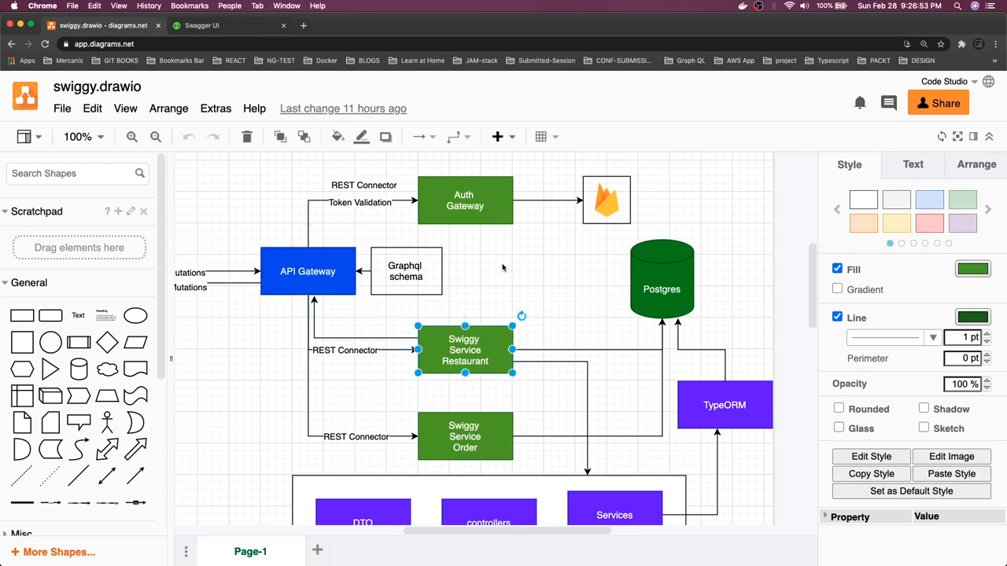
click(308, 271)
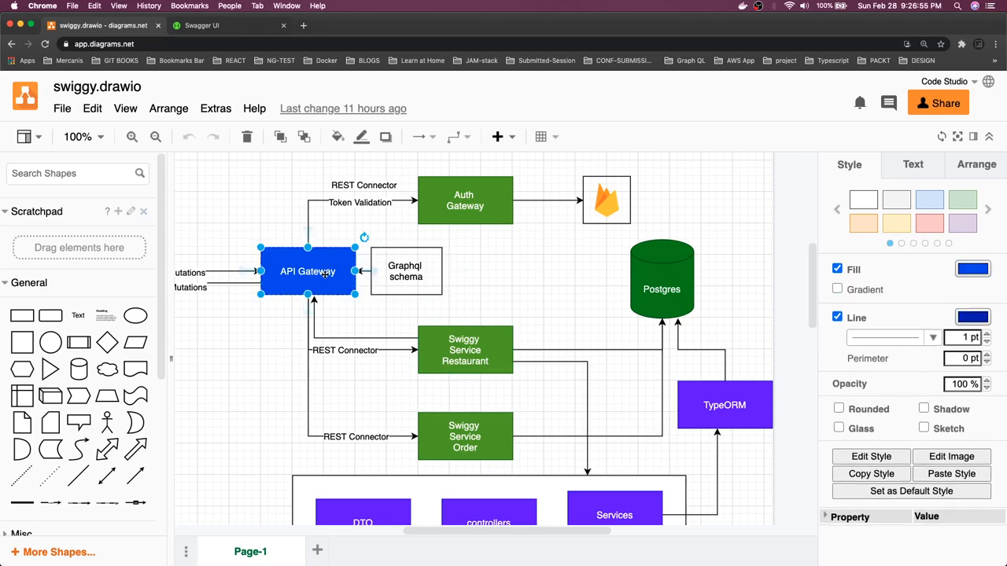
click(406, 270)
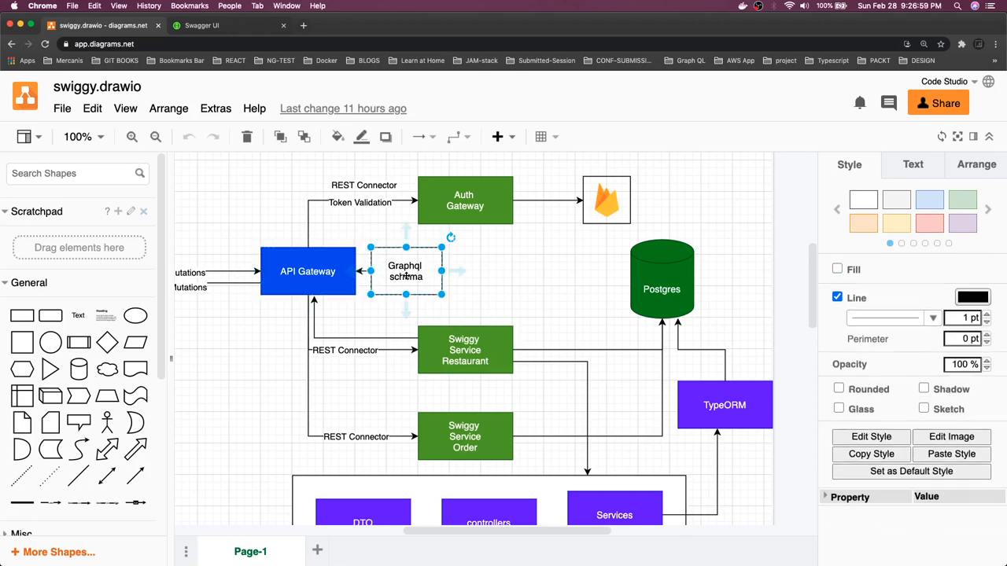
click(496, 261)
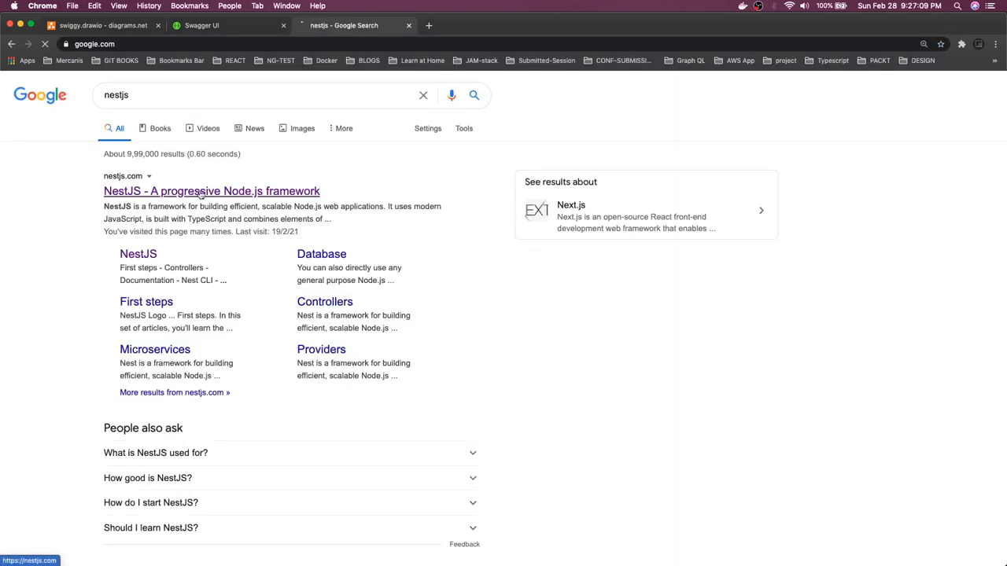
Reach the NestJS GraphQL Quick start guide from the search results
click(211, 192)
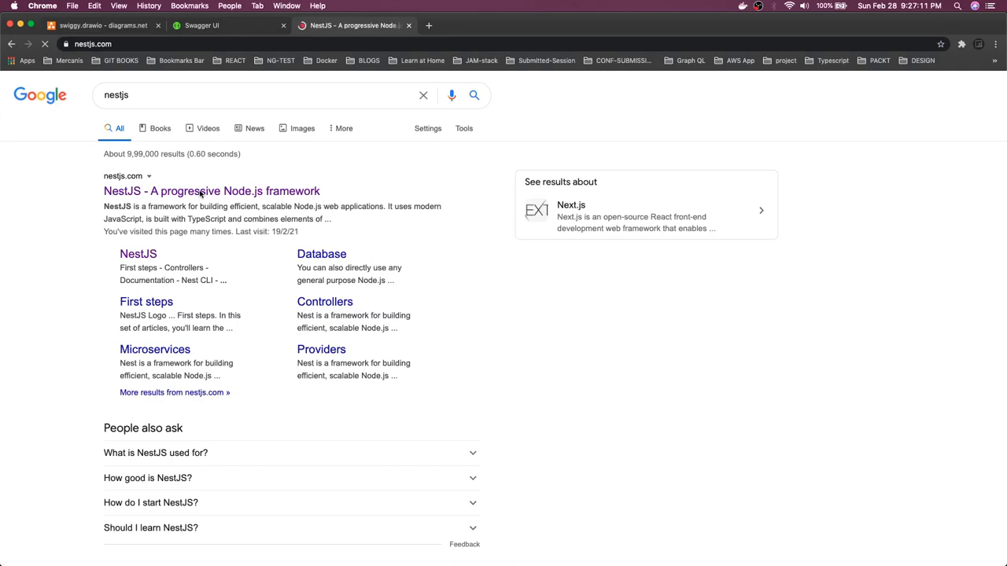
click(211, 192)
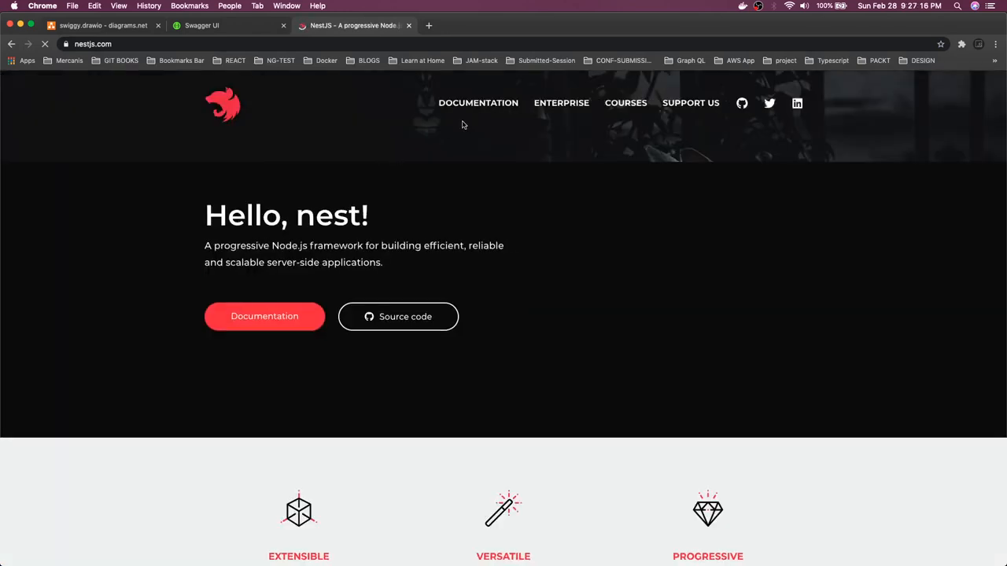
mouse_move(478, 104)
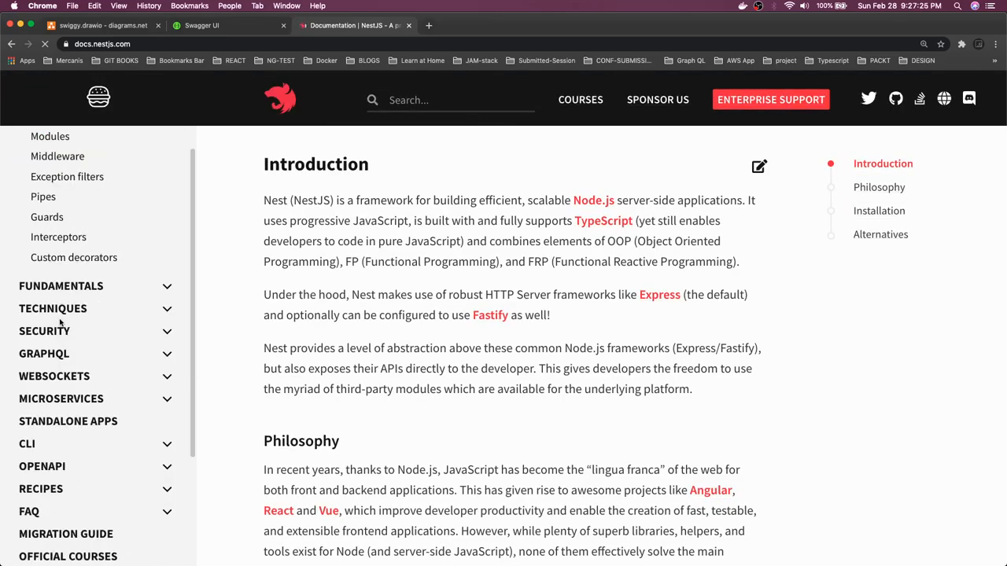
click(44, 354)
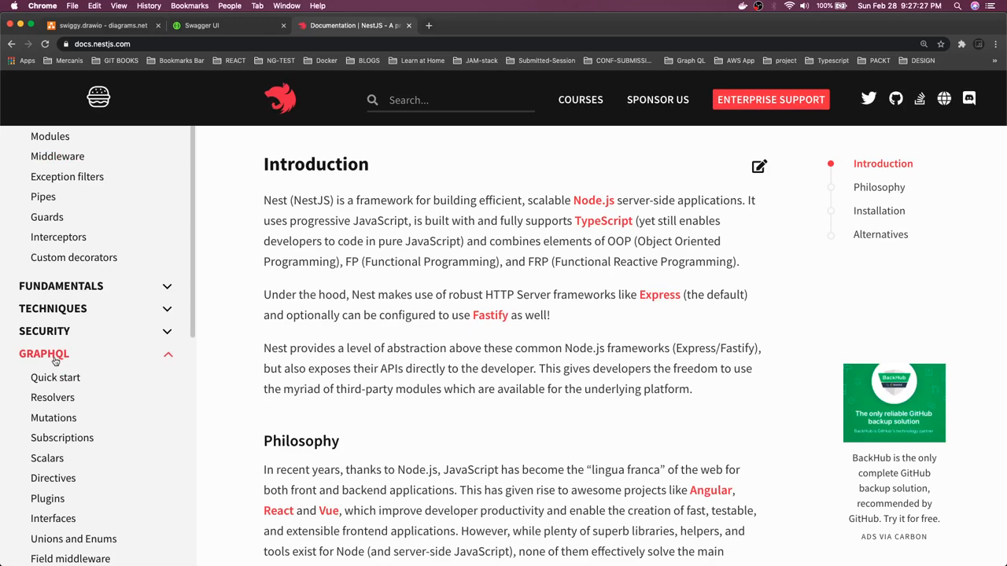
click(55, 377)
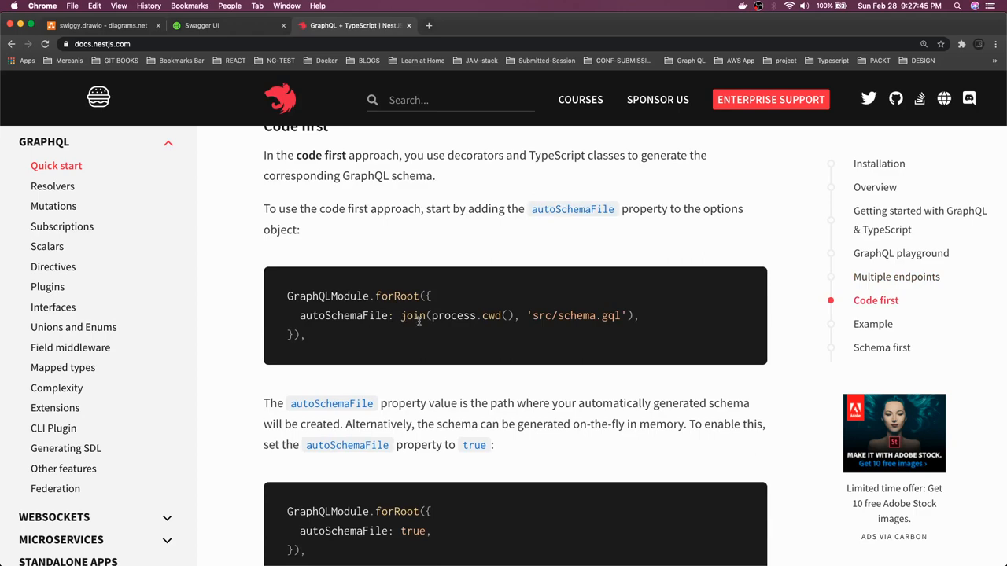
Read down through the code-first and schema-first sections to accessing the generated schema
scroll(down, 3)
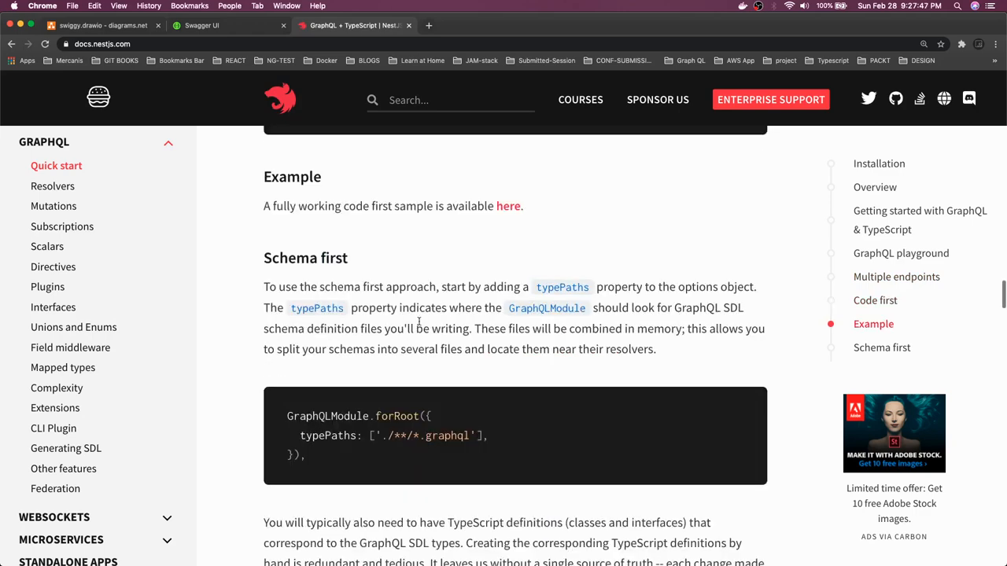
scroll(down, 3)
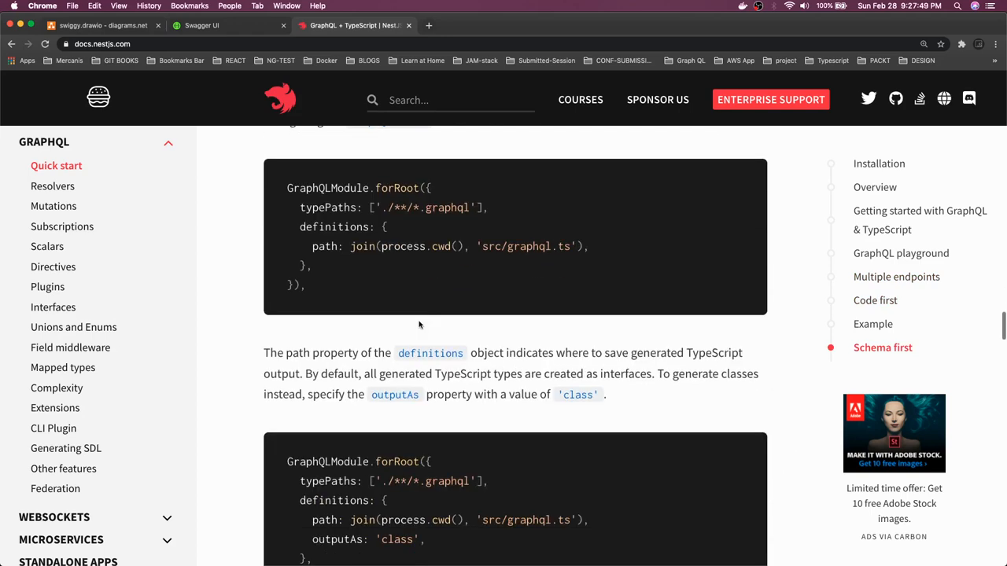
scroll(down, 3)
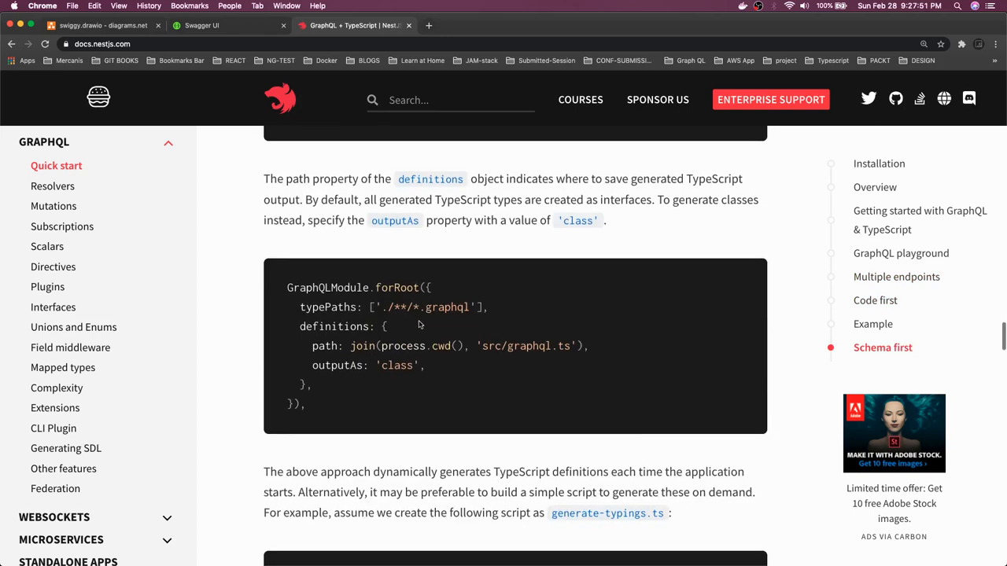
scroll(down, 3)
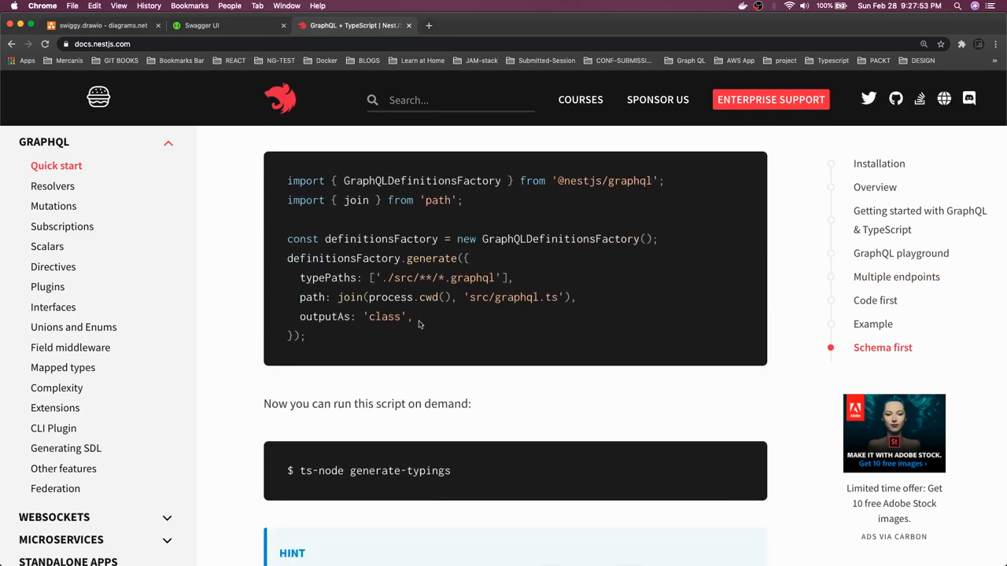
scroll(down, 3)
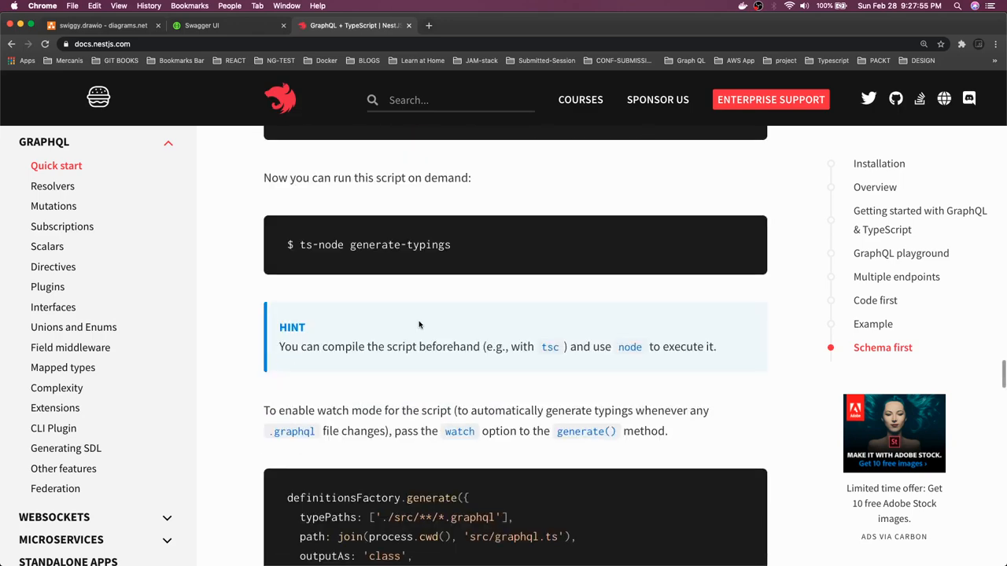
scroll(down, 3)
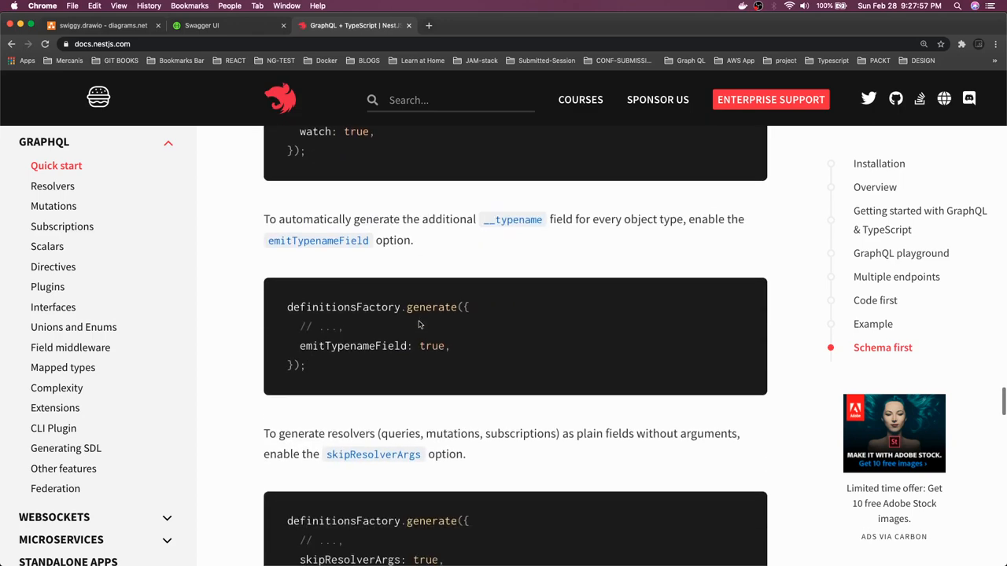
scroll(down, 3)
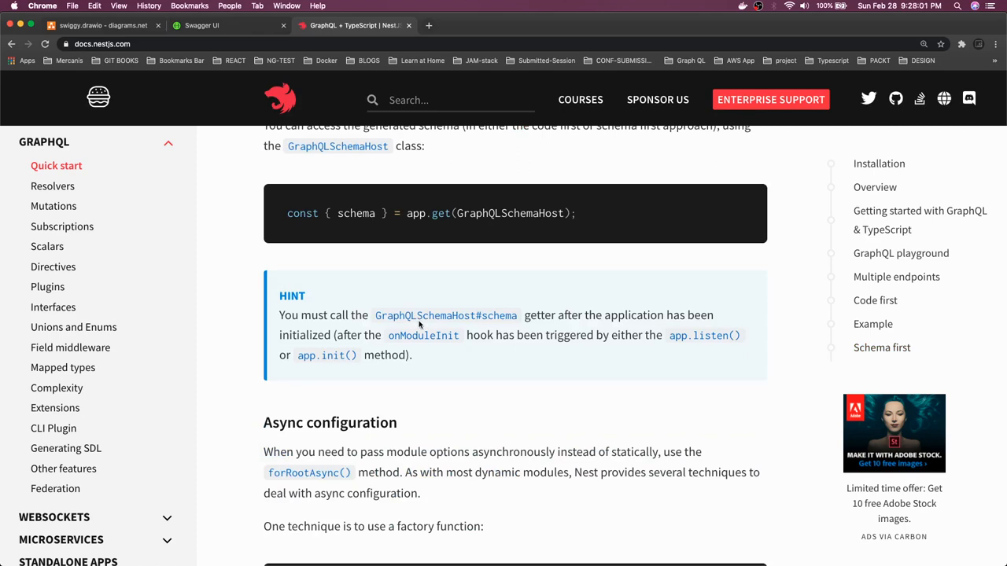
mouse_move(439, 8)
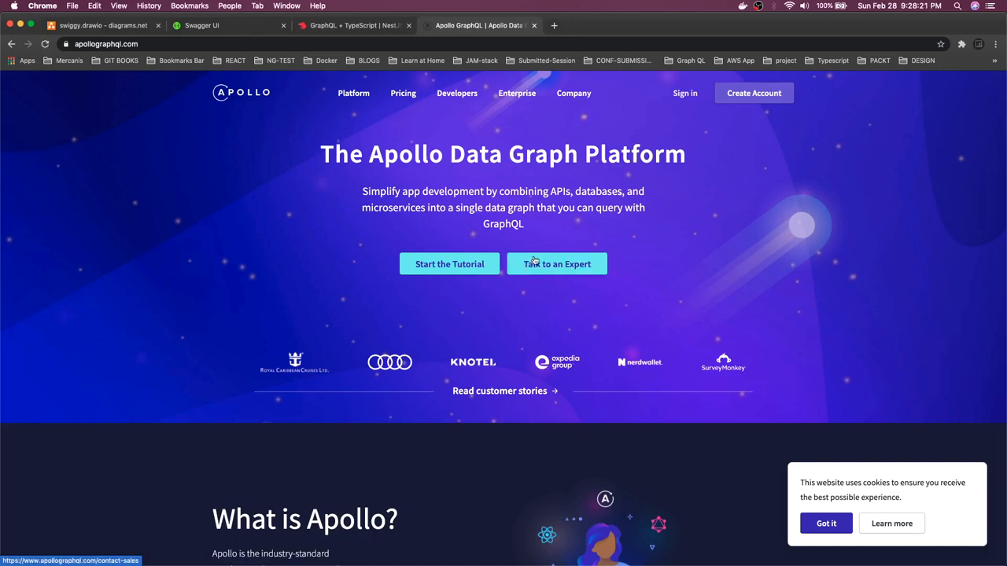
mouse_move(476, 266)
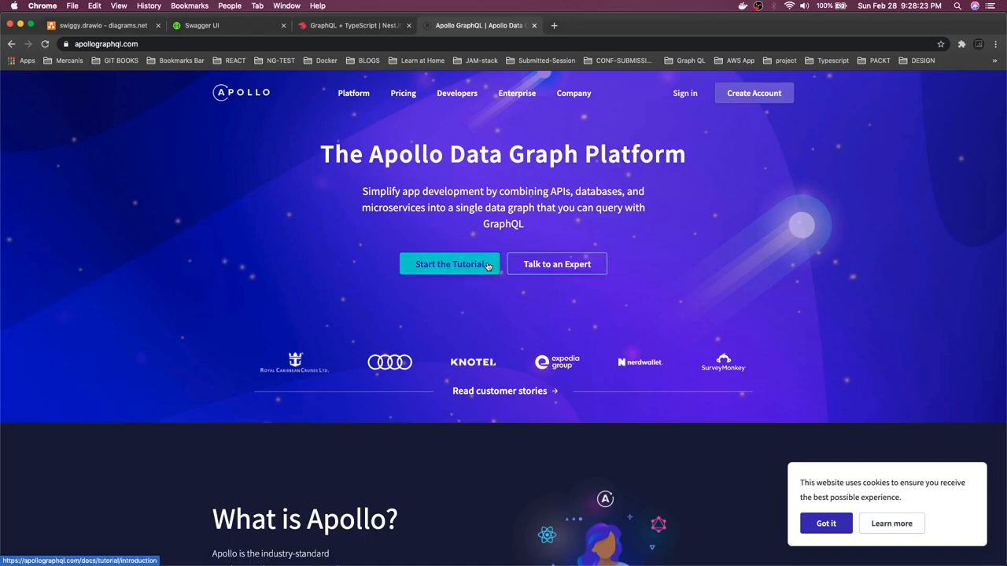
Go via Developers > Docs into the Full-Stack Tutorial's '1. Build a schema' step
click(456, 93)
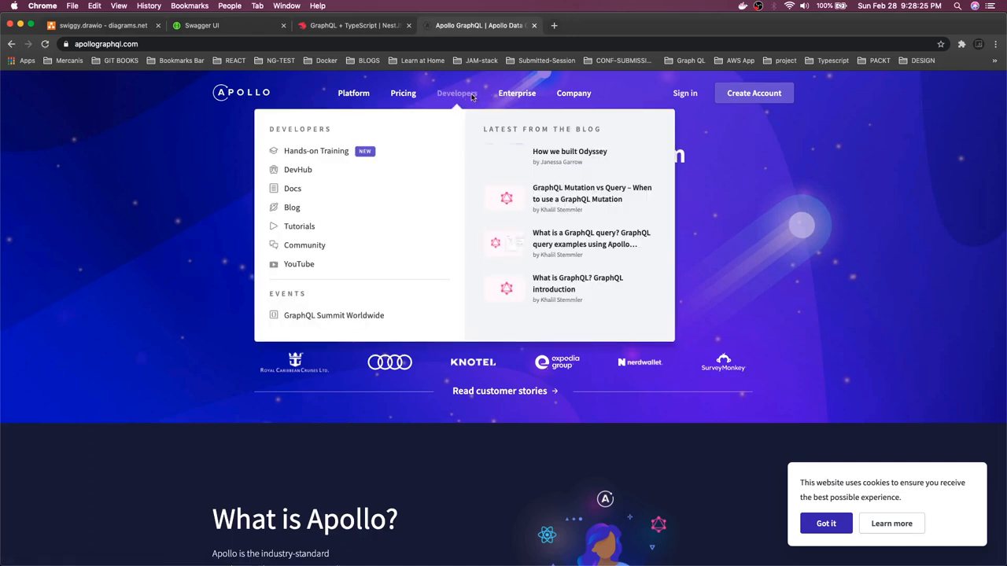
mouse_move(425, 176)
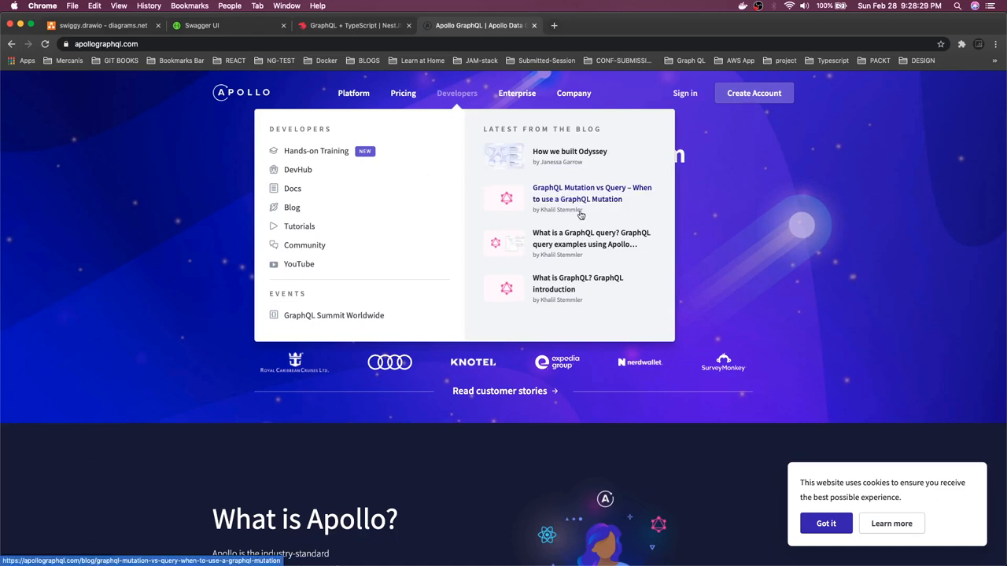
mouse_move(293, 191)
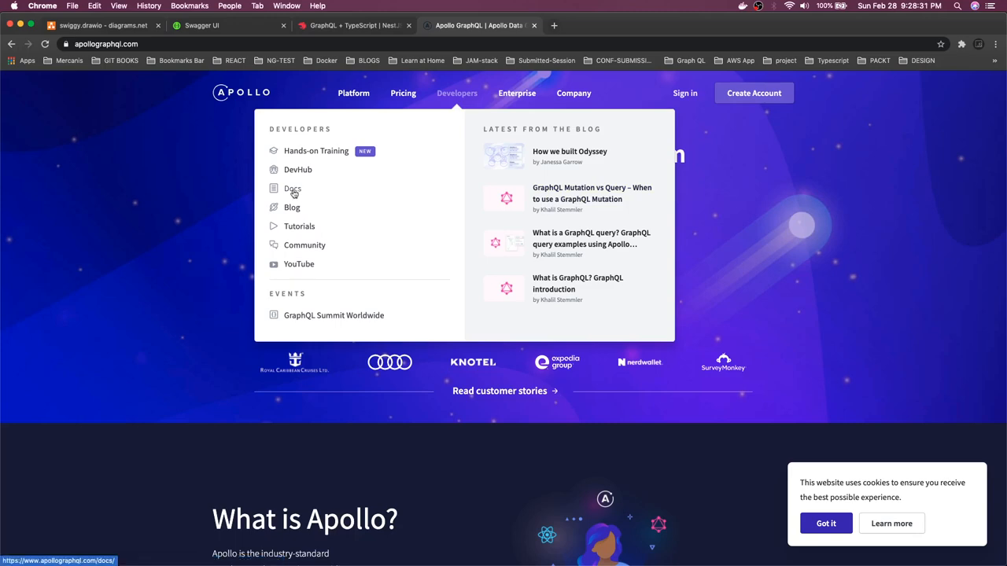
click(292, 188)
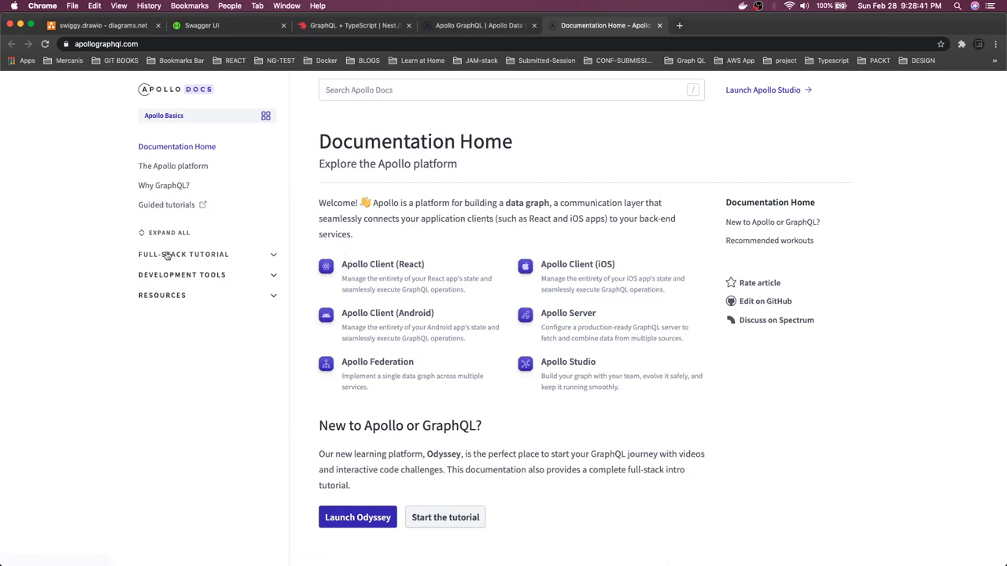
click(182, 255)
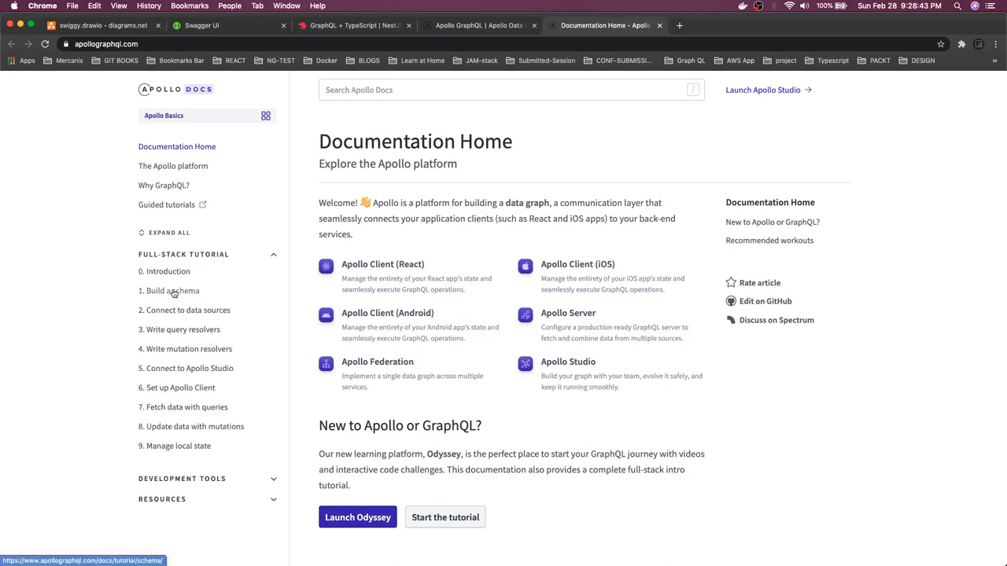
click(167, 291)
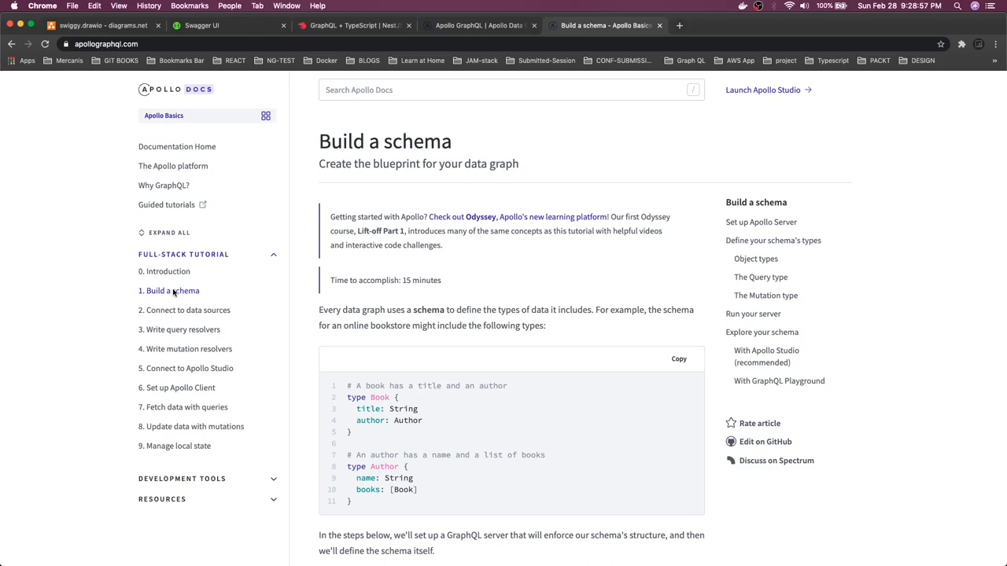
Read the bookstore schema example and the ApolloServer sample code with its query and mutation types
scroll(down, 3)
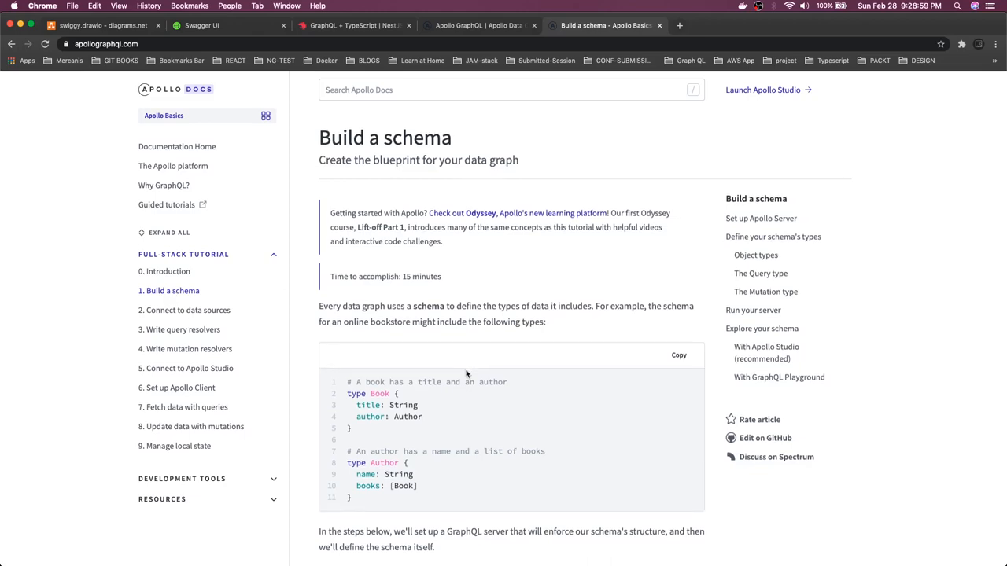
scroll(down, 3)
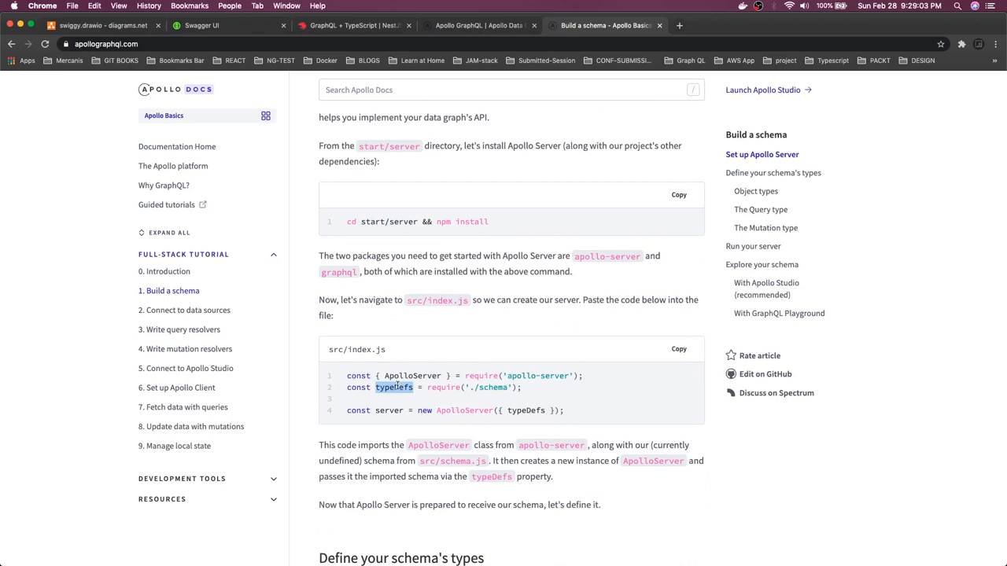
scroll(down, 3)
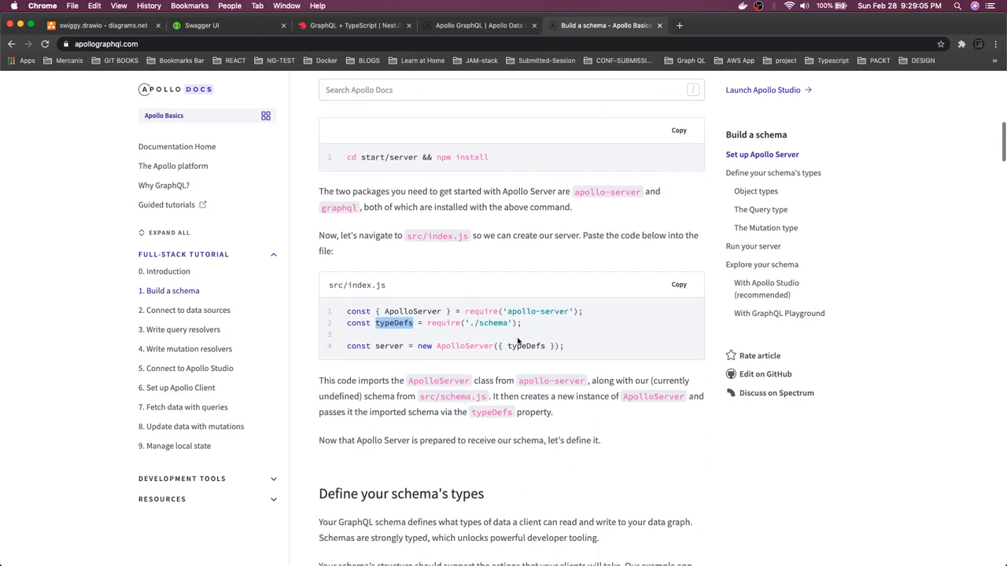
double_click(463, 346)
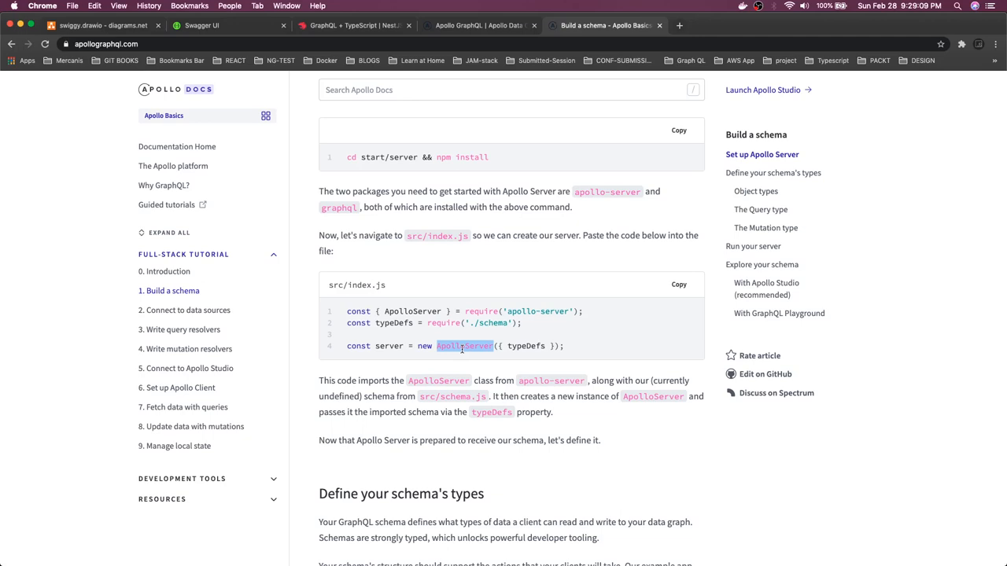
scroll(down, 3)
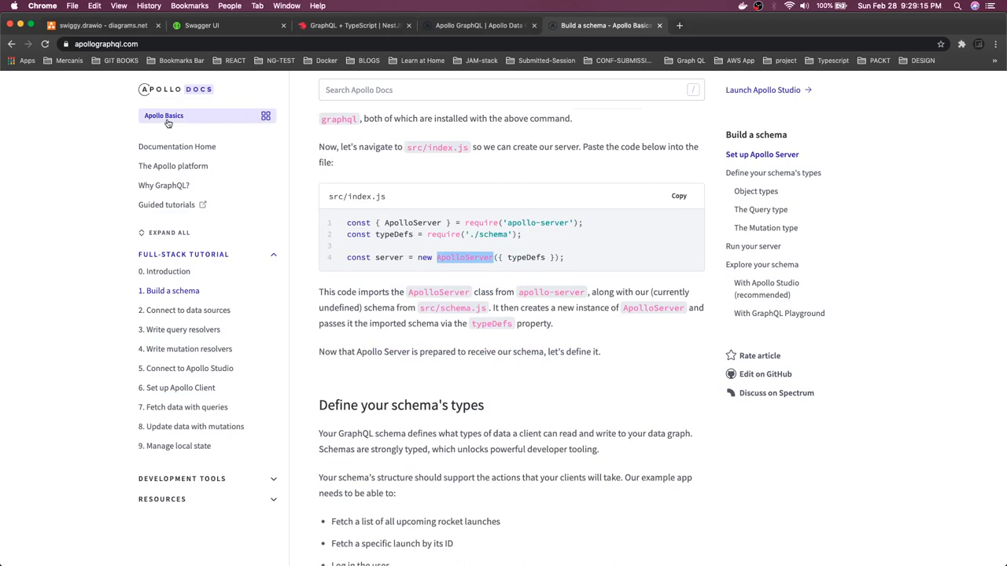
scroll(down, 3)
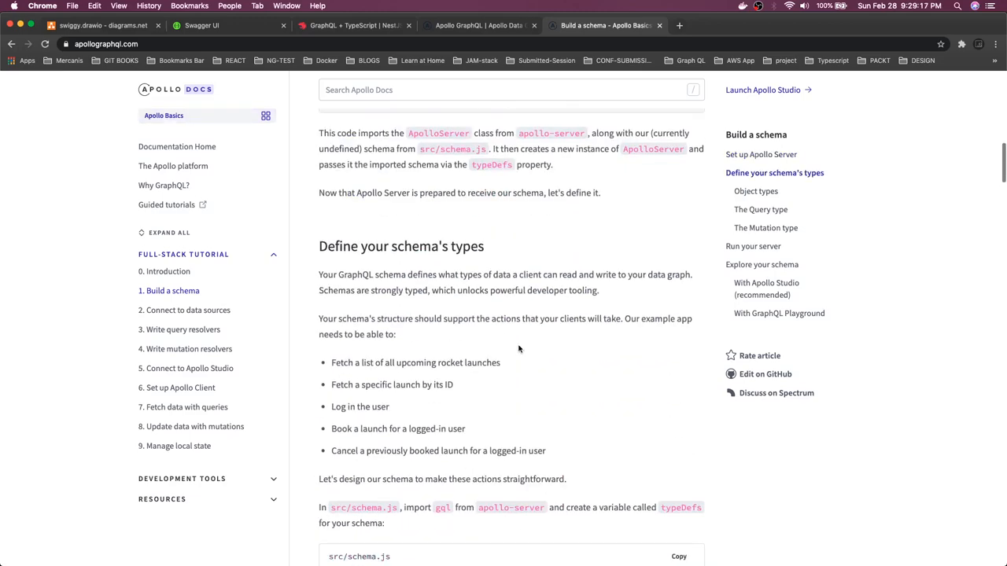
scroll(down, 3)
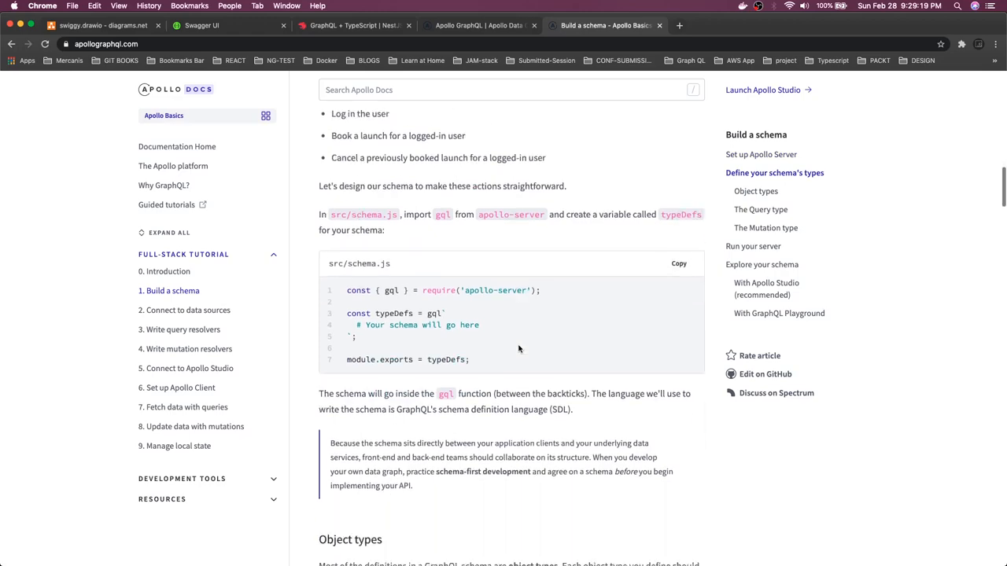
scroll(down, 3)
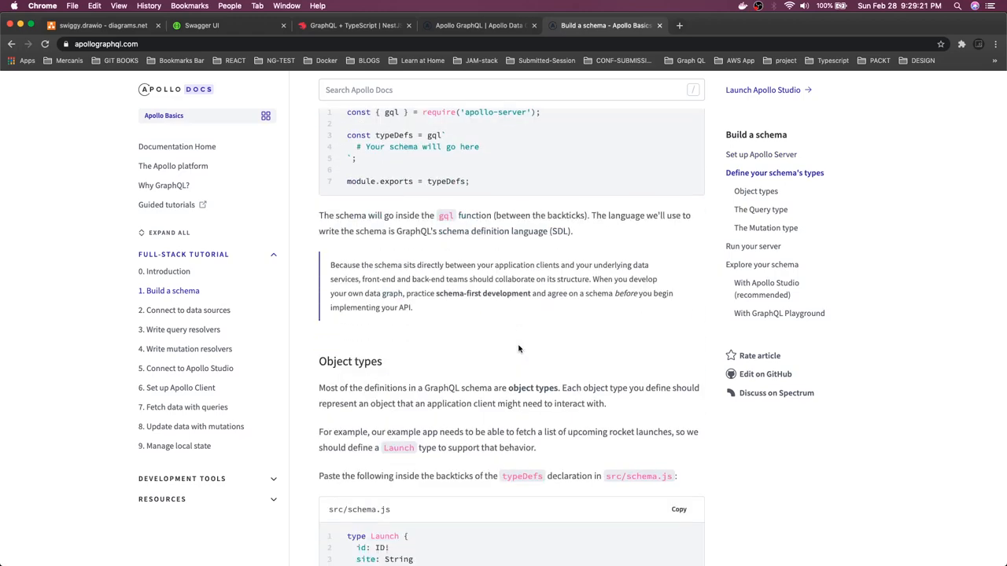
Continue through the run-your-server and schema-exploration sections down to the GraphQL Playground part
scroll(down, 3)
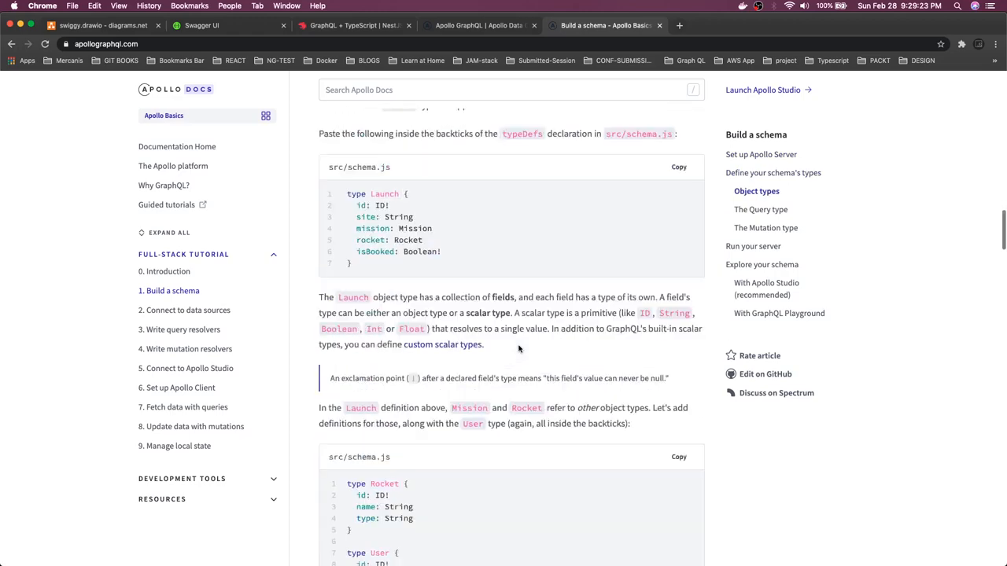
scroll(down, 3)
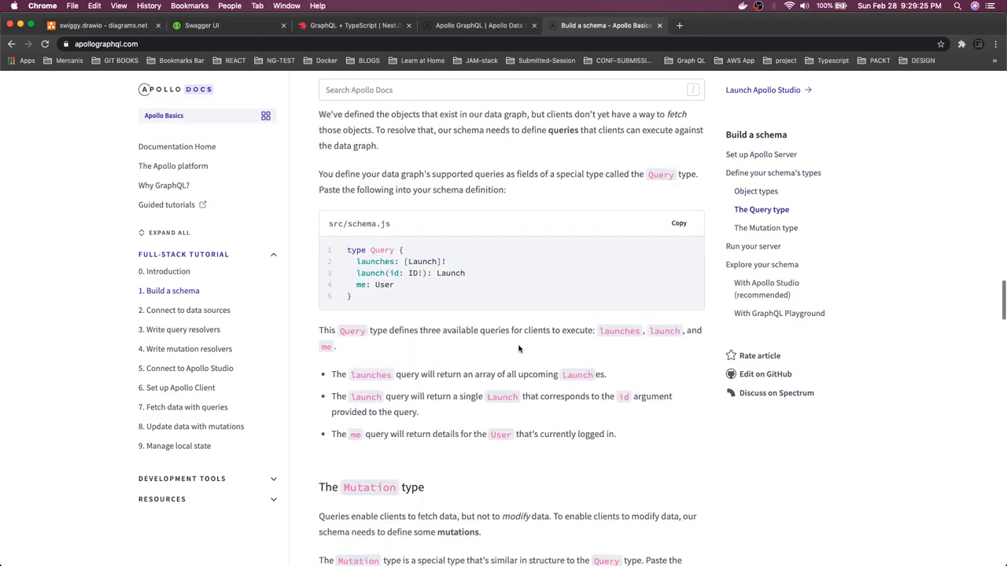
scroll(down, 3)
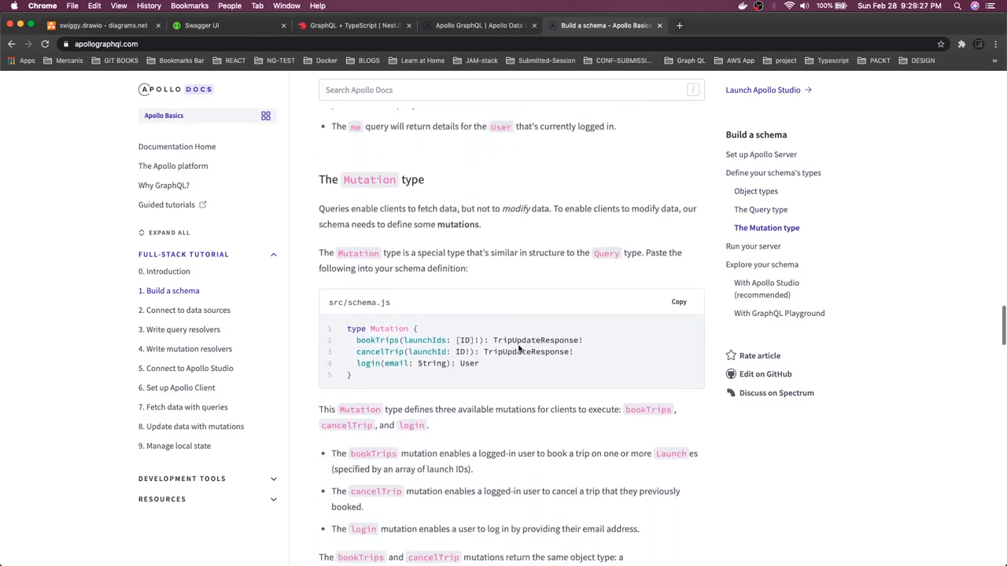
scroll(down, 3)
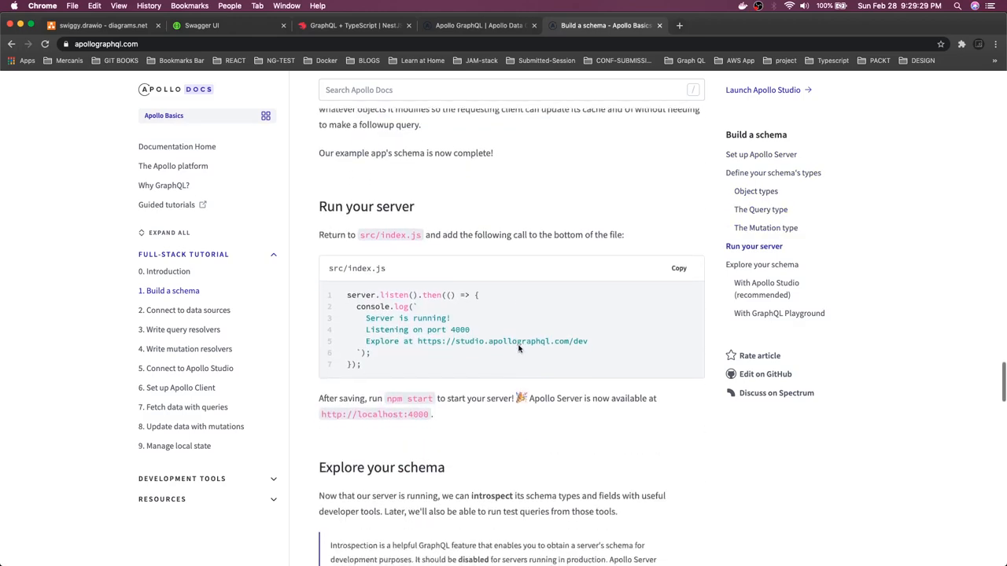
scroll(down, 3)
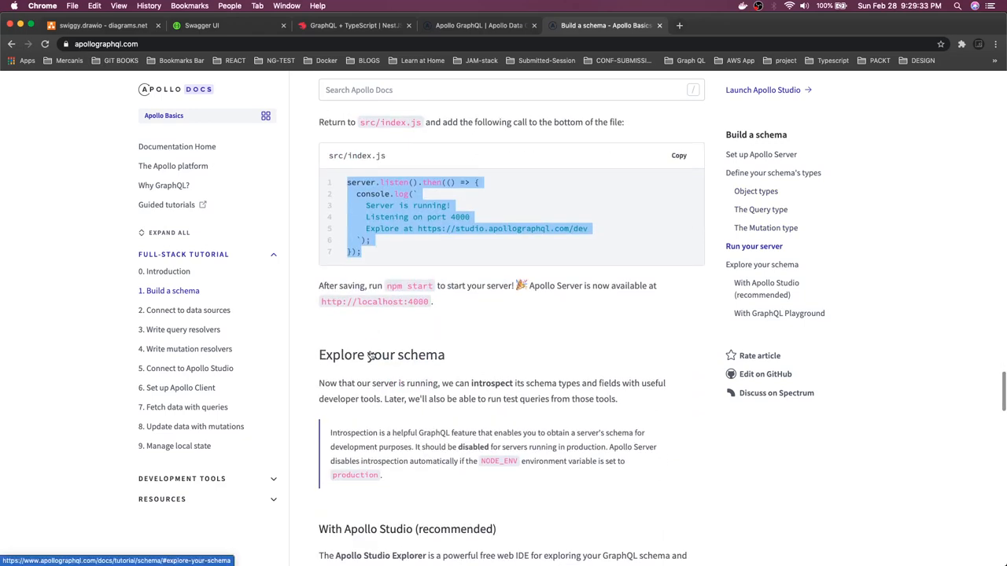
scroll(down, 3)
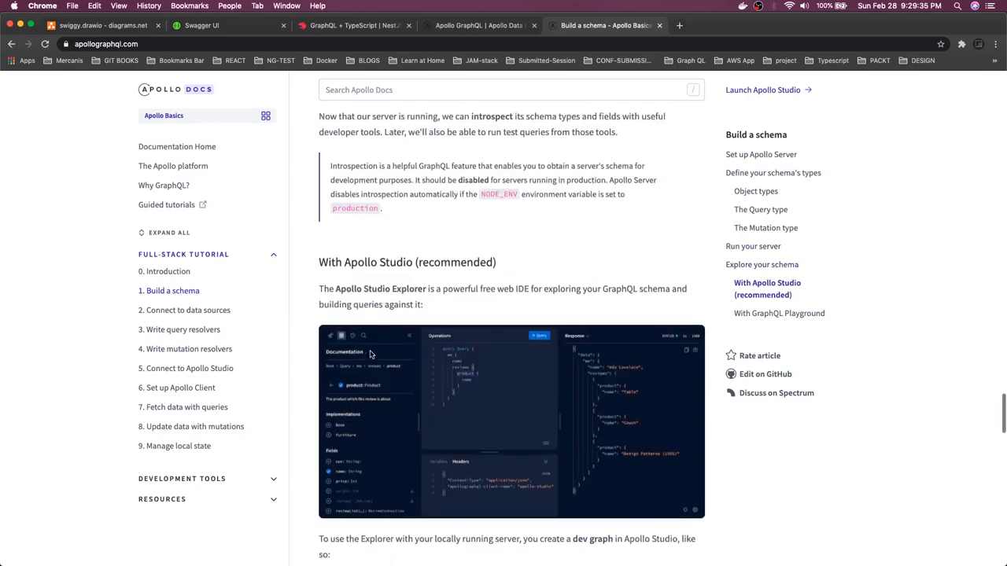
scroll(down, 3)
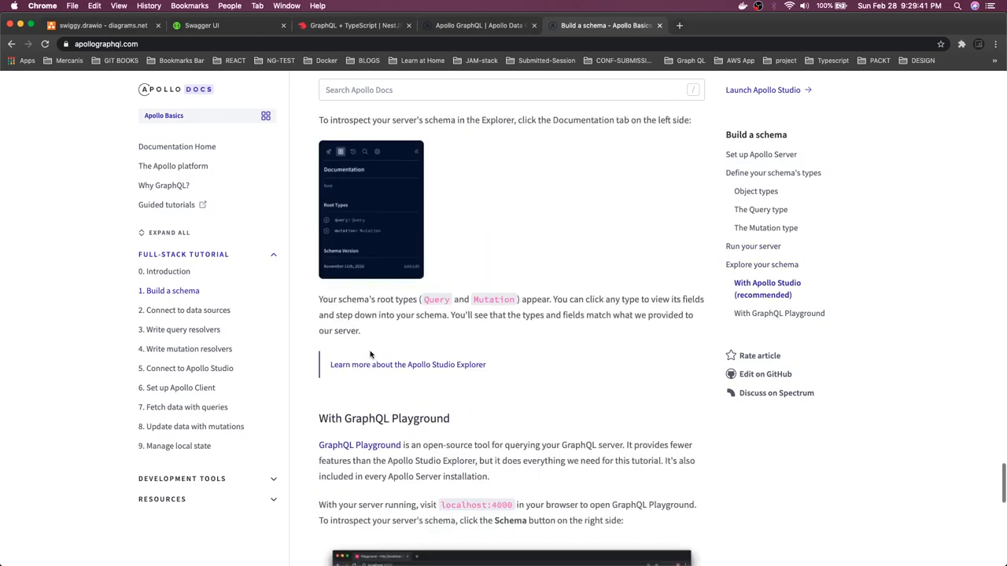
scroll(down, 3)
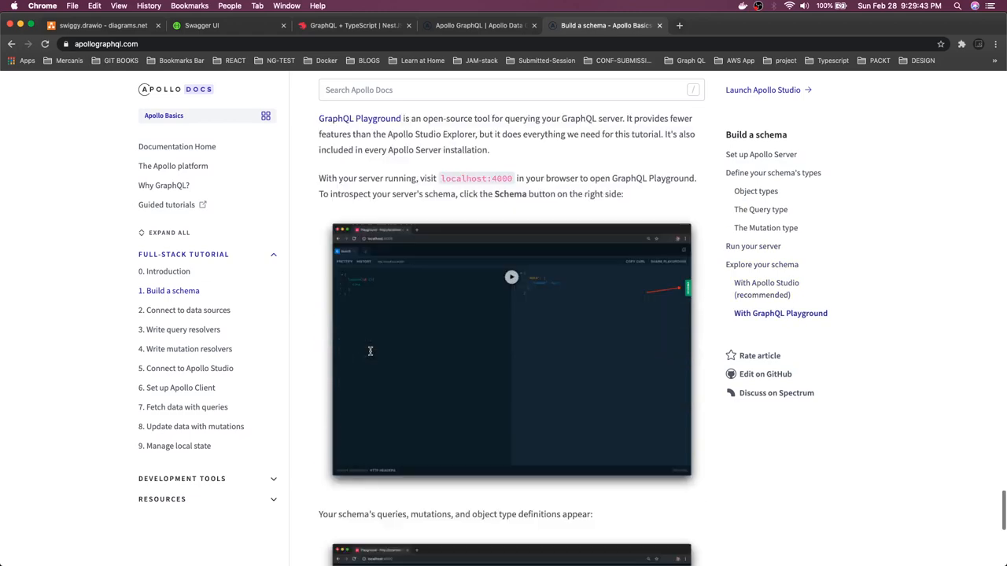
scroll(down, 3)
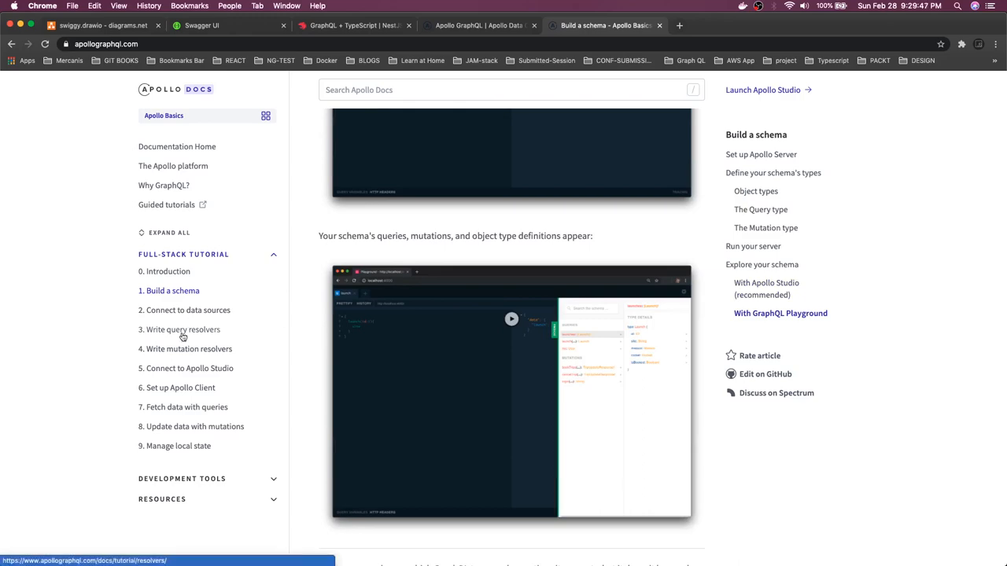
Open '3. Write query resolvers' and view the resolver function signature and argument table
click(183, 330)
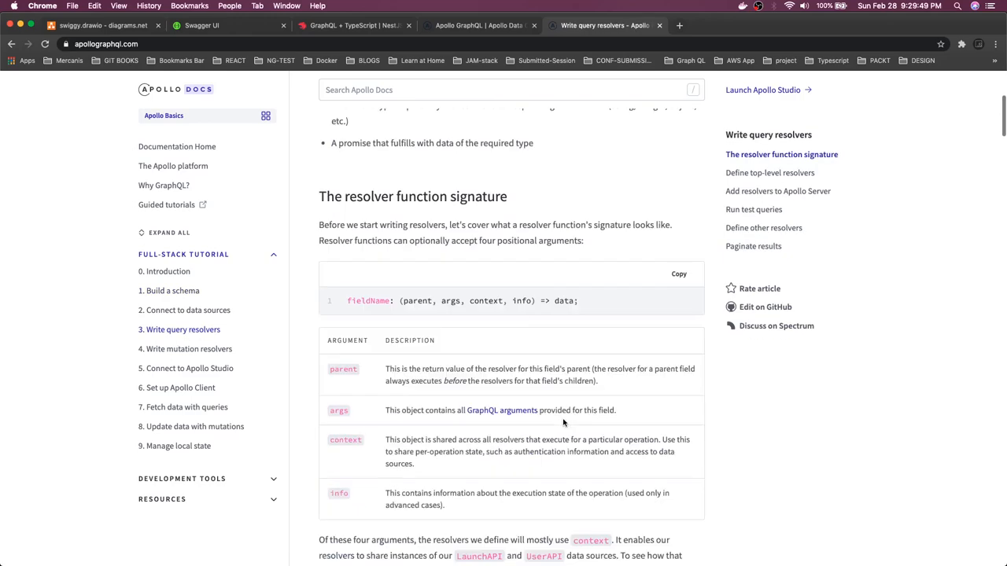
scroll(down, 3)
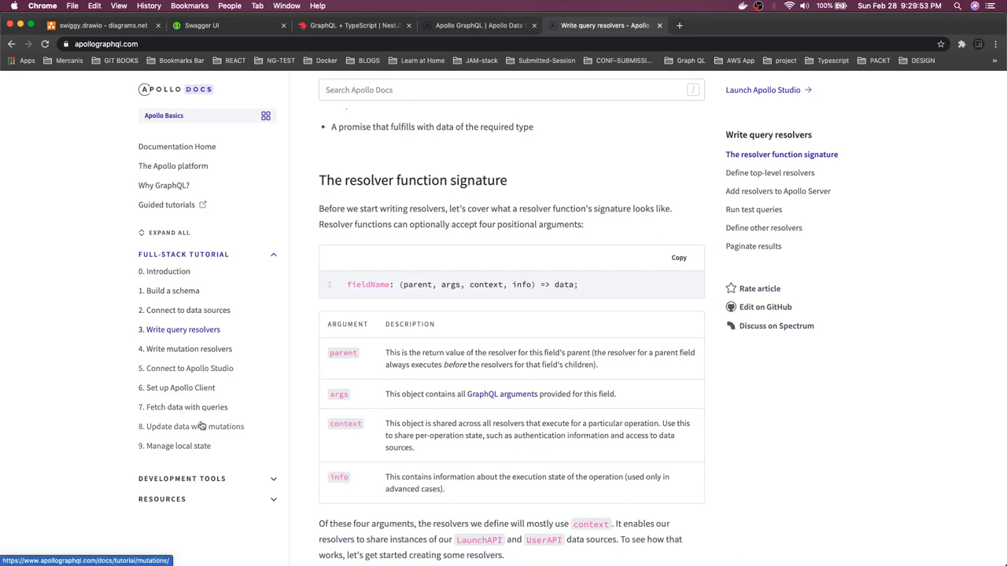
mouse_move(247, 301)
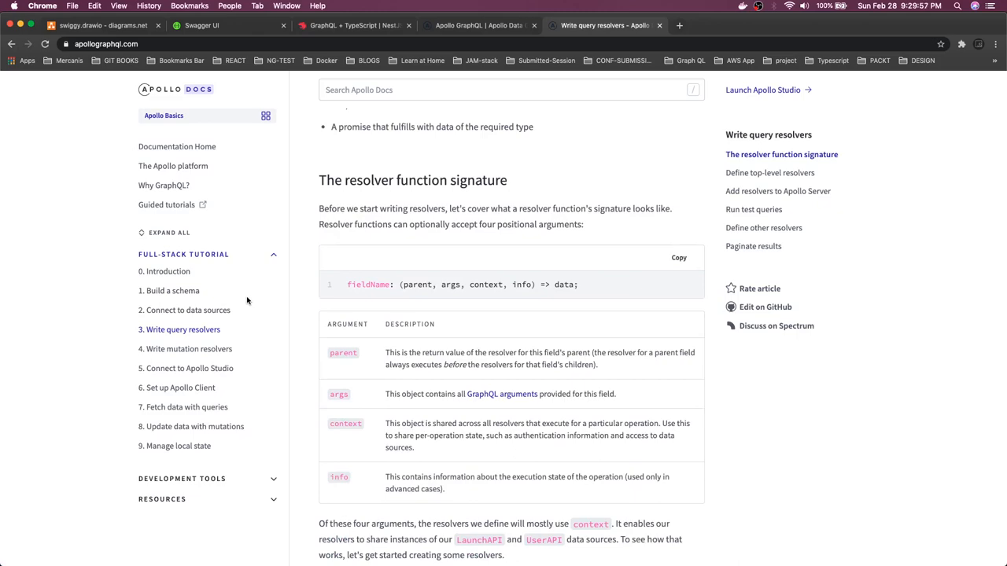
click(354, 25)
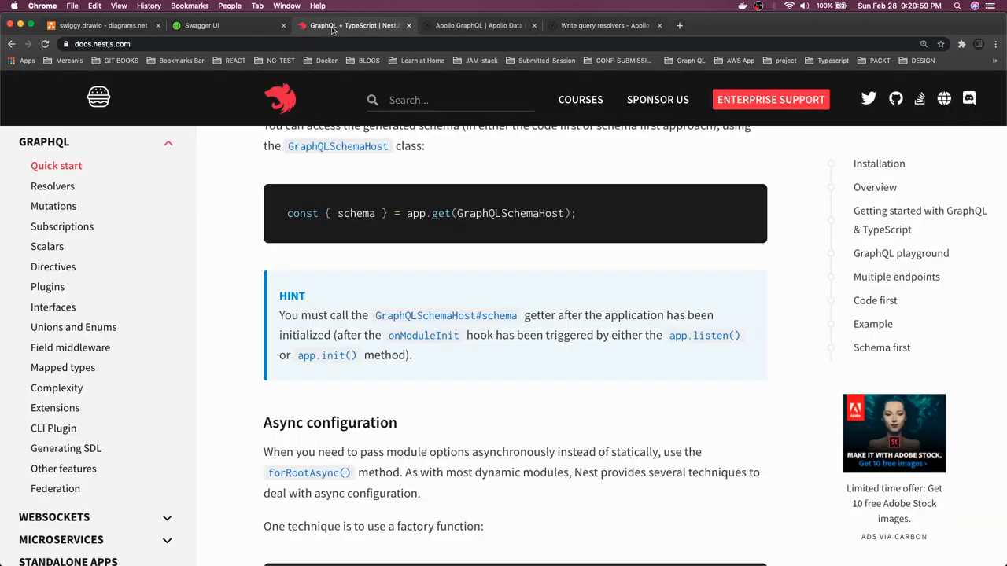
mouse_move(353, 380)
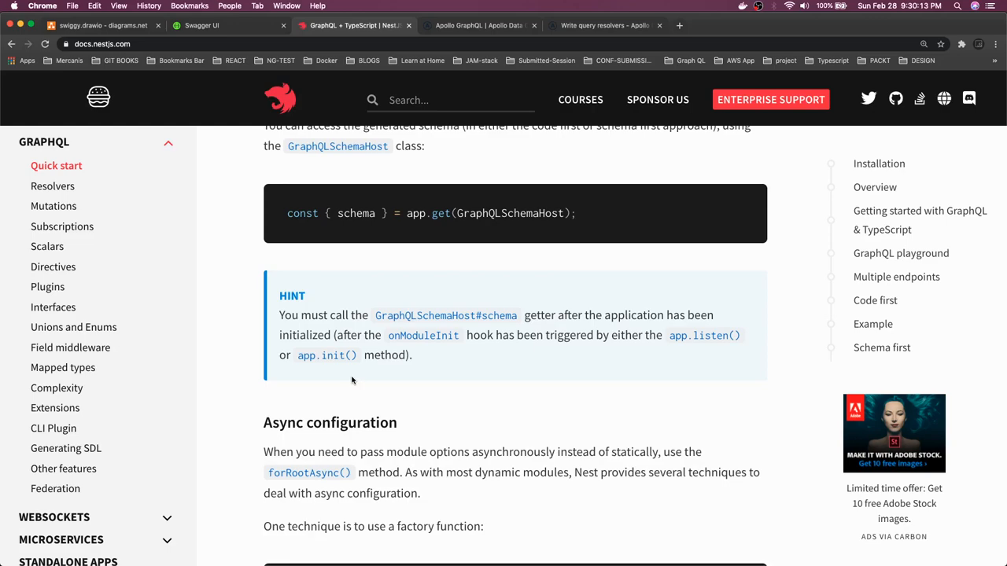
scroll(down, 3)
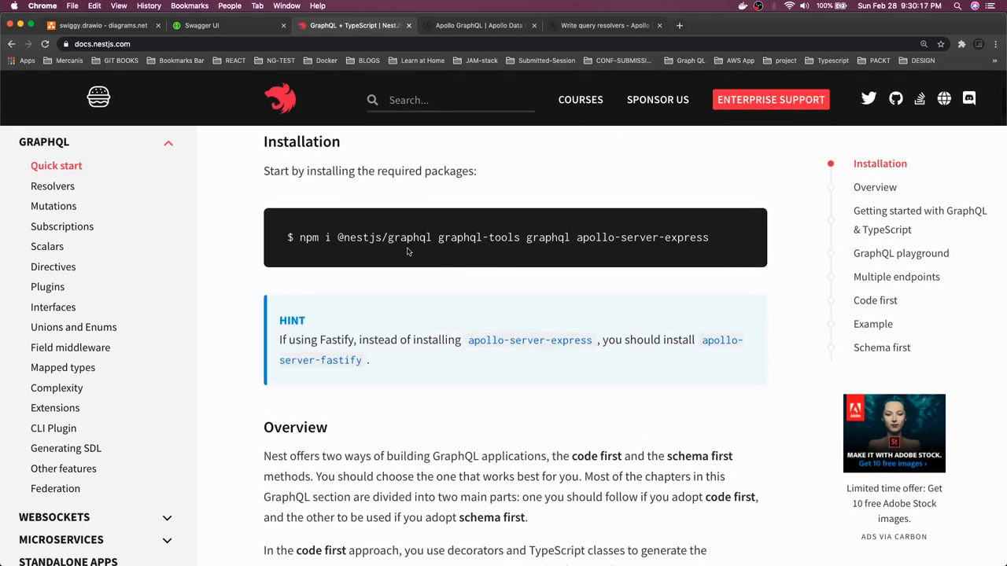
drag(387, 236, 708, 236)
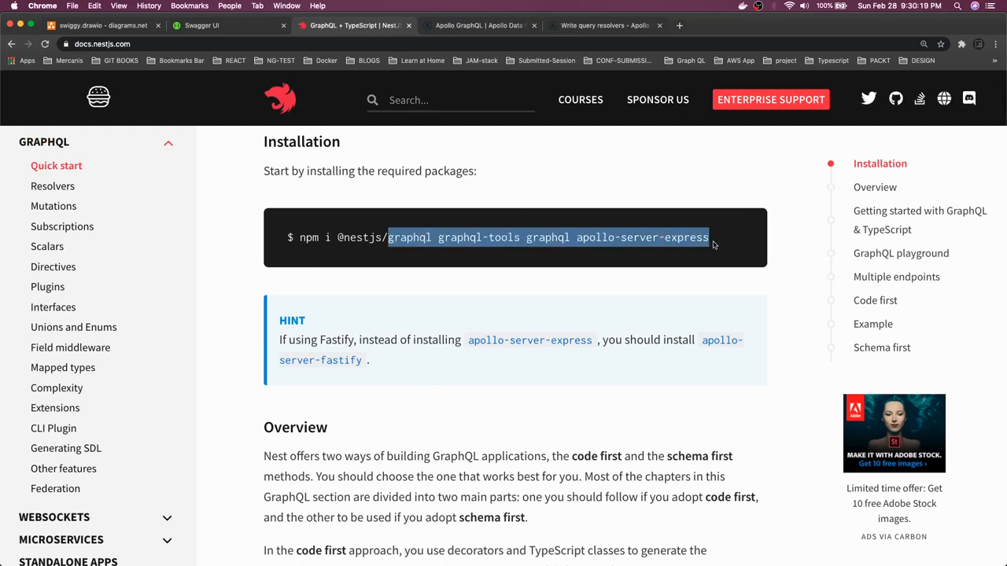
scroll(down, 3)
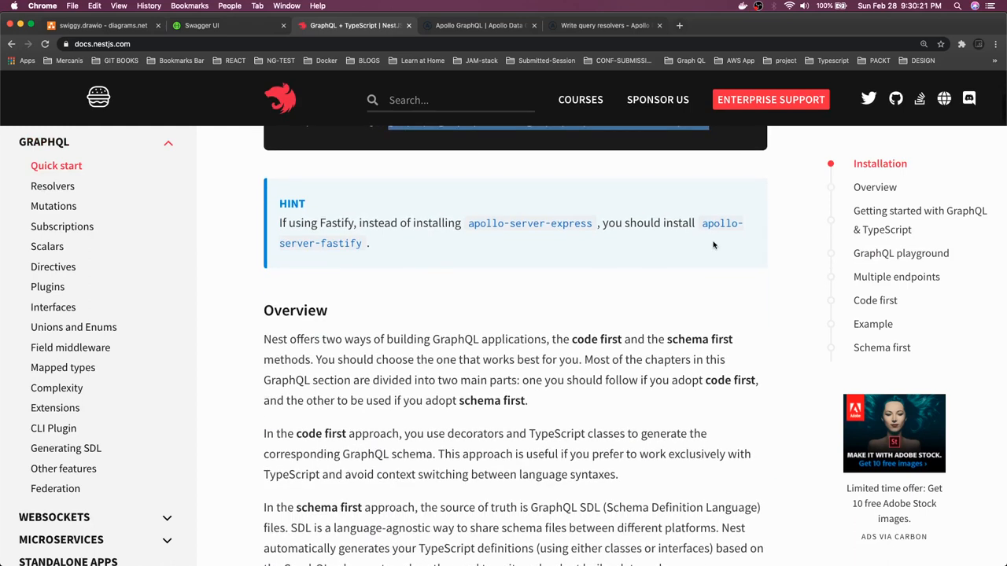
scroll(down, 3)
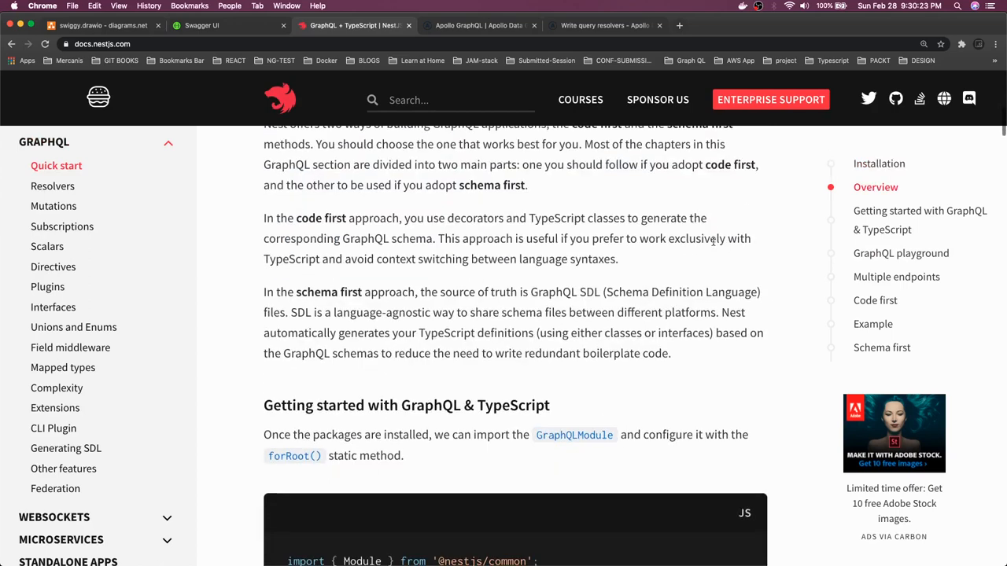
scroll(down, 3)
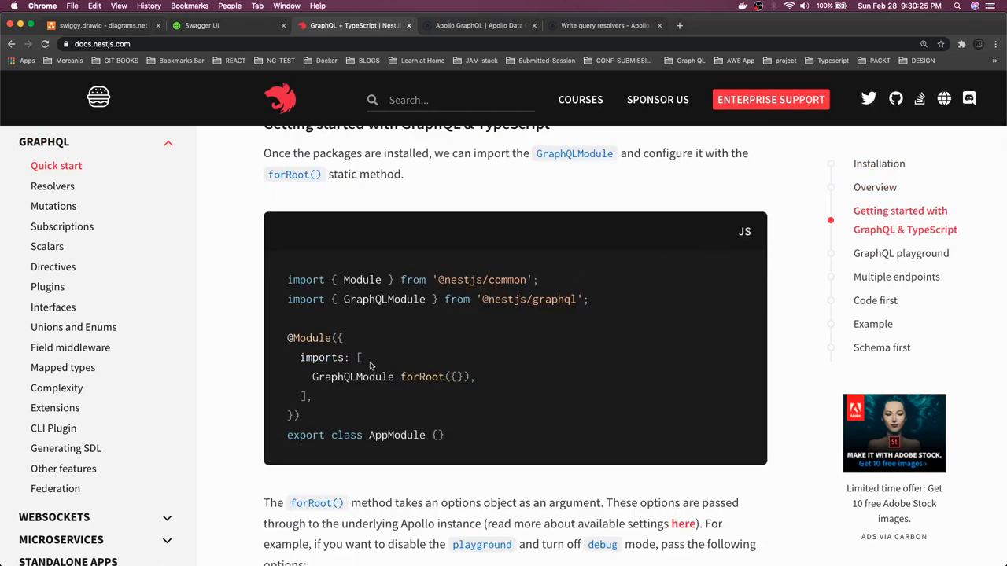
scroll(down, 3)
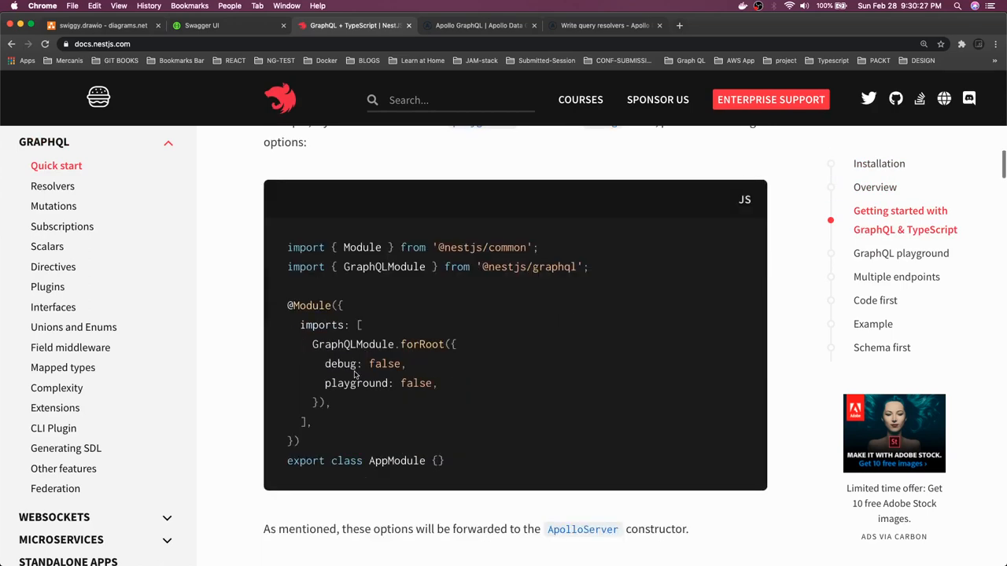
scroll(down, 3)
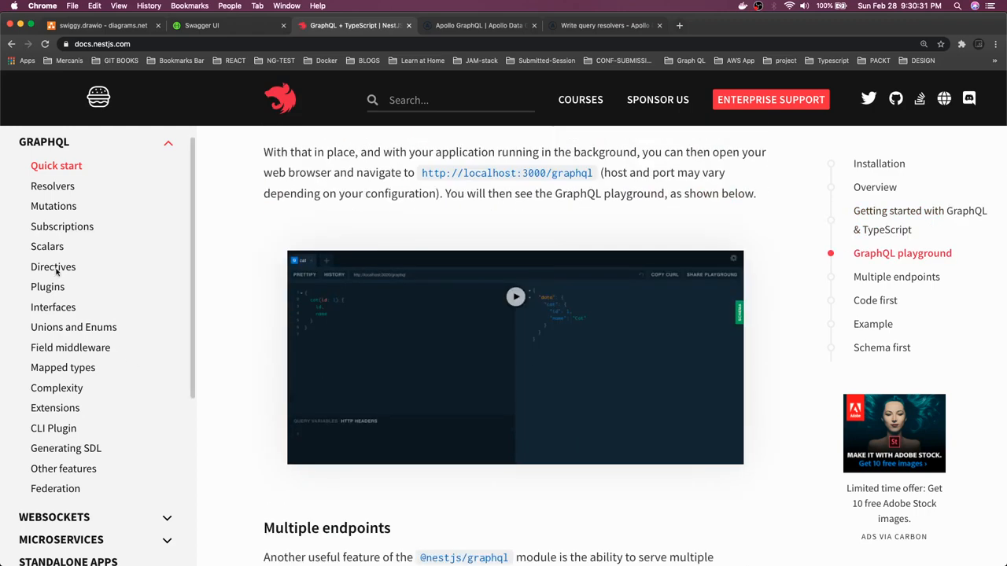
mouse_move(54, 185)
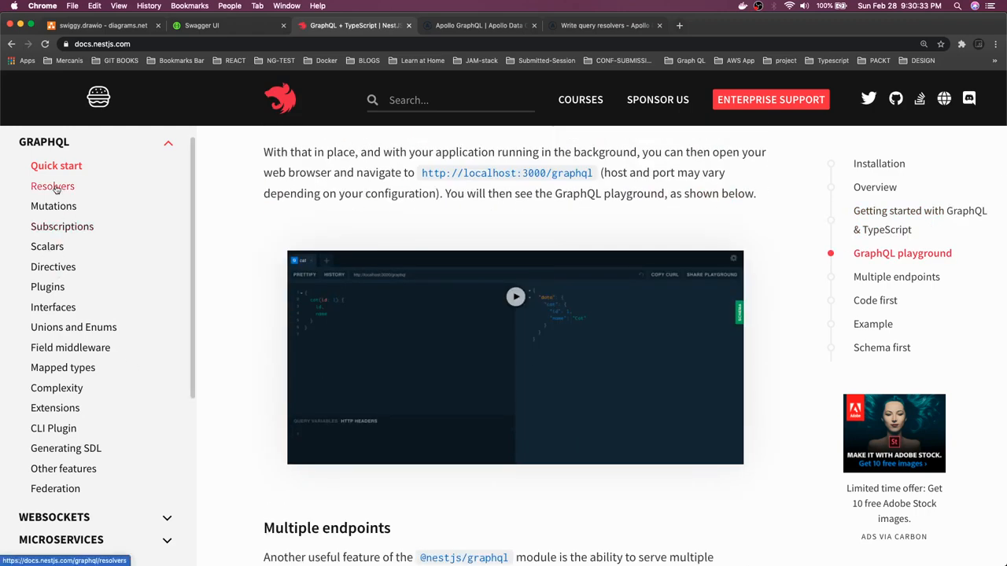
click(53, 185)
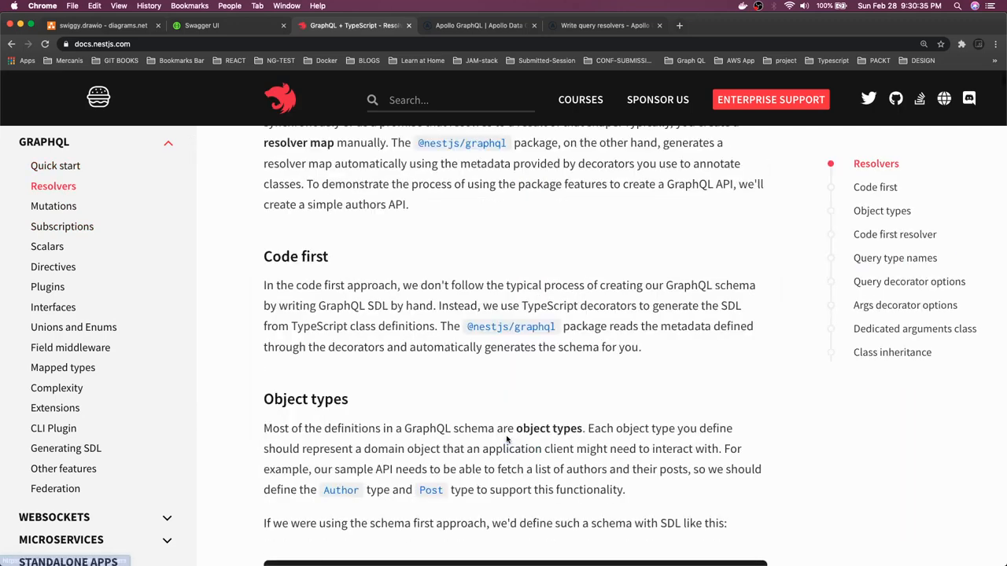
scroll(down, 3)
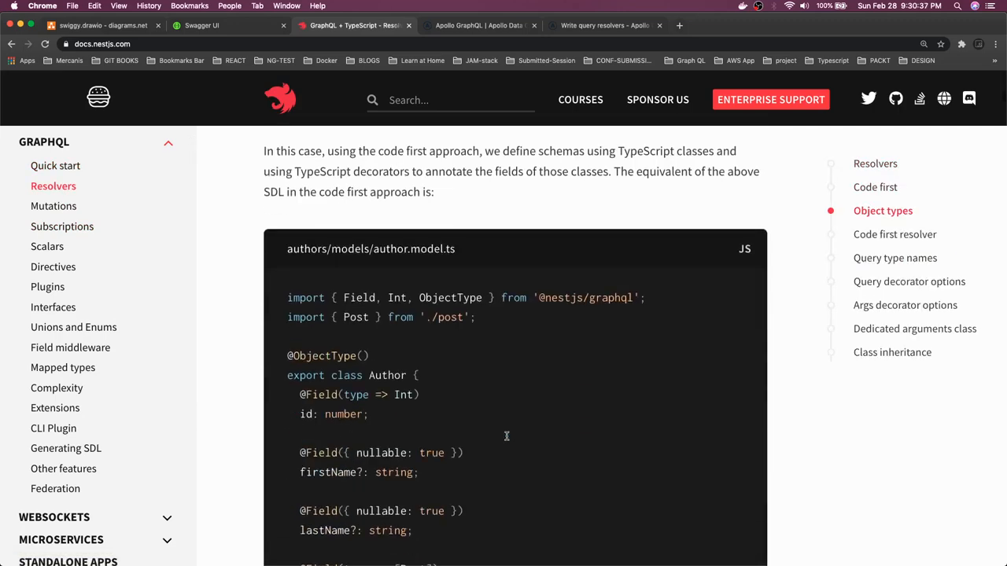
scroll(up, 3)
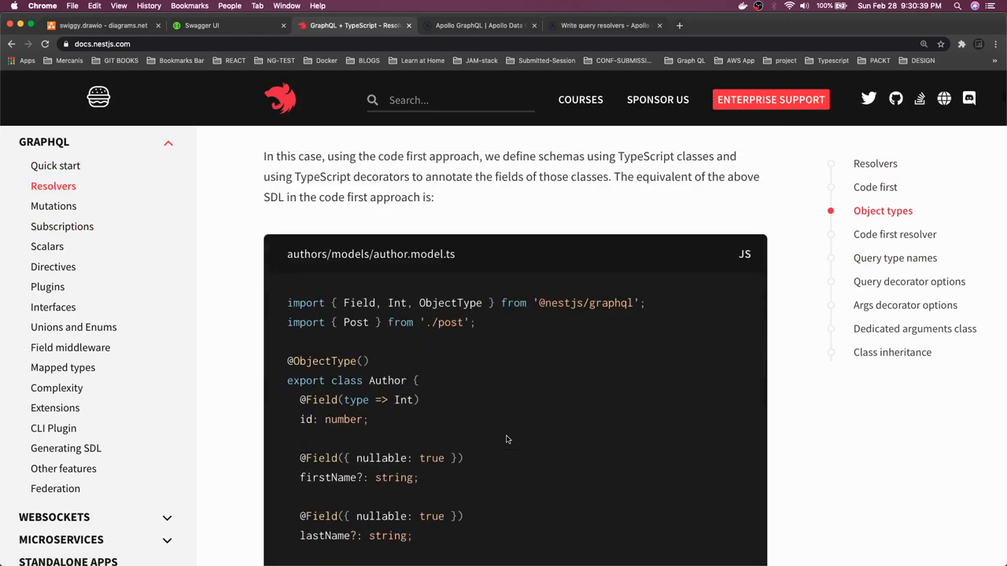
scroll(down, 3)
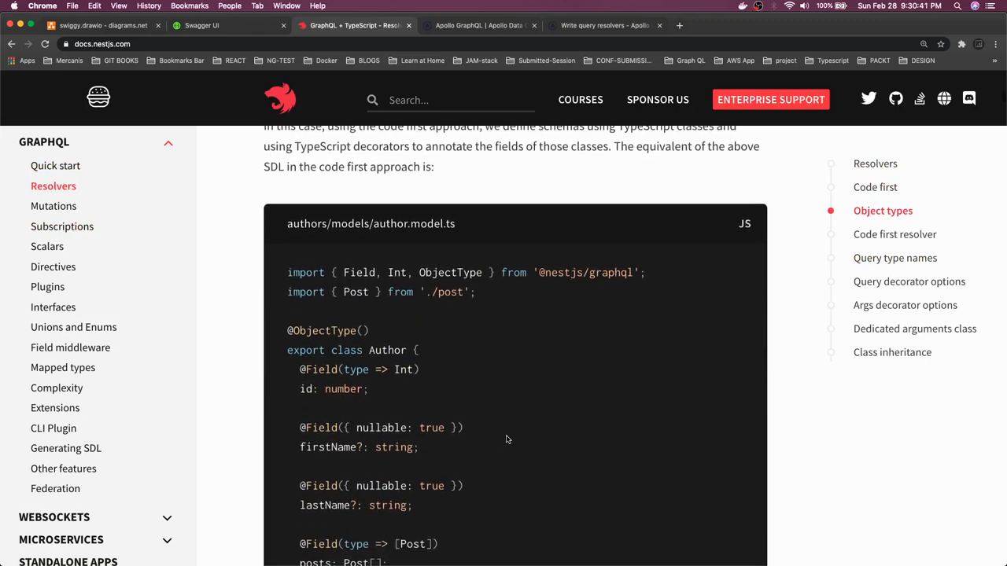
scroll(down, 3)
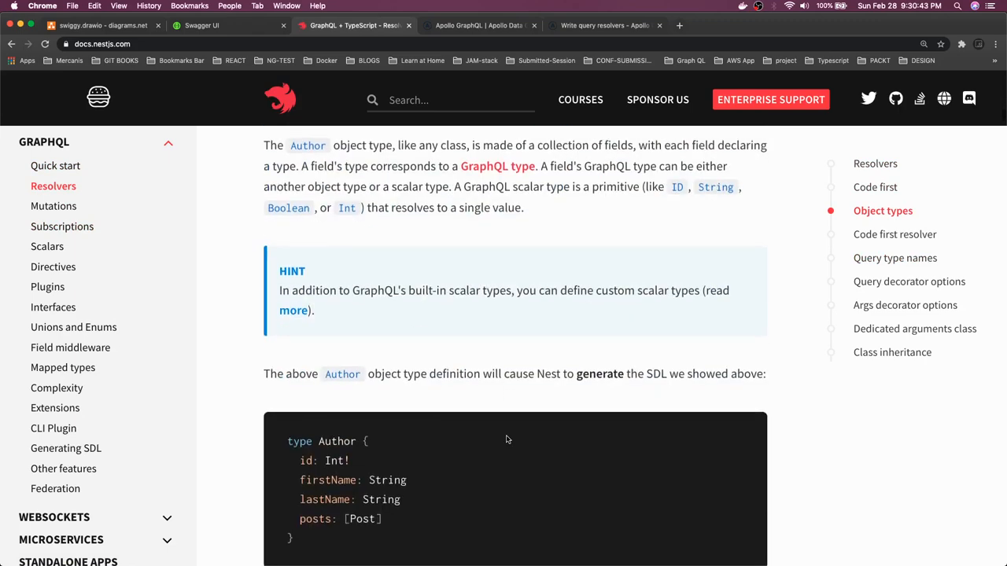
scroll(down, 3)
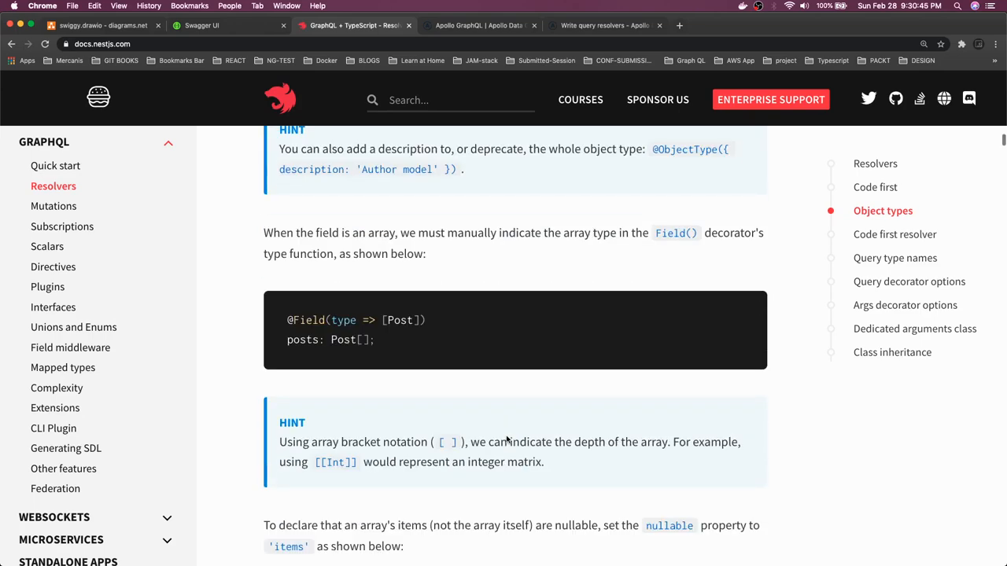
scroll(down, 3)
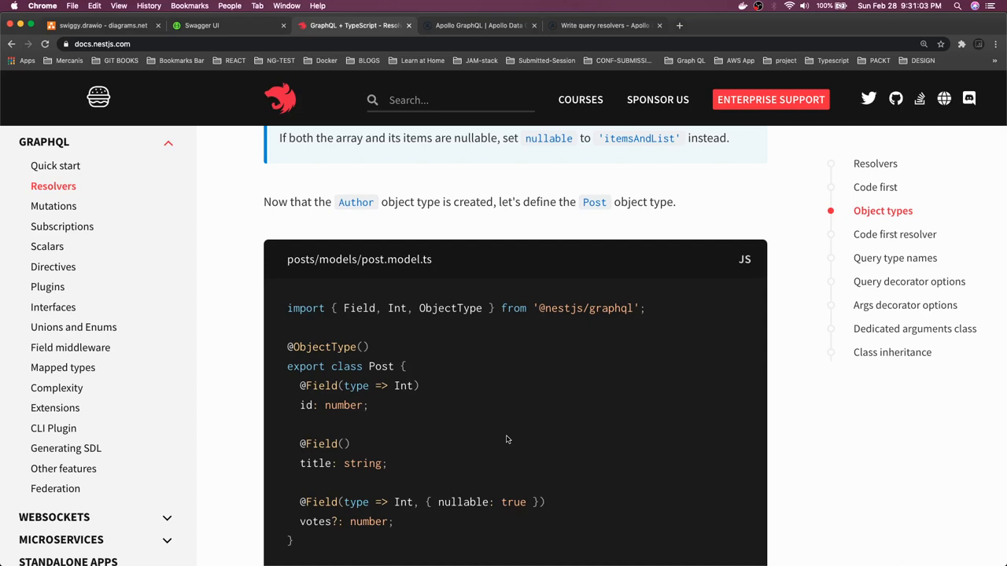
scroll(down, 3)
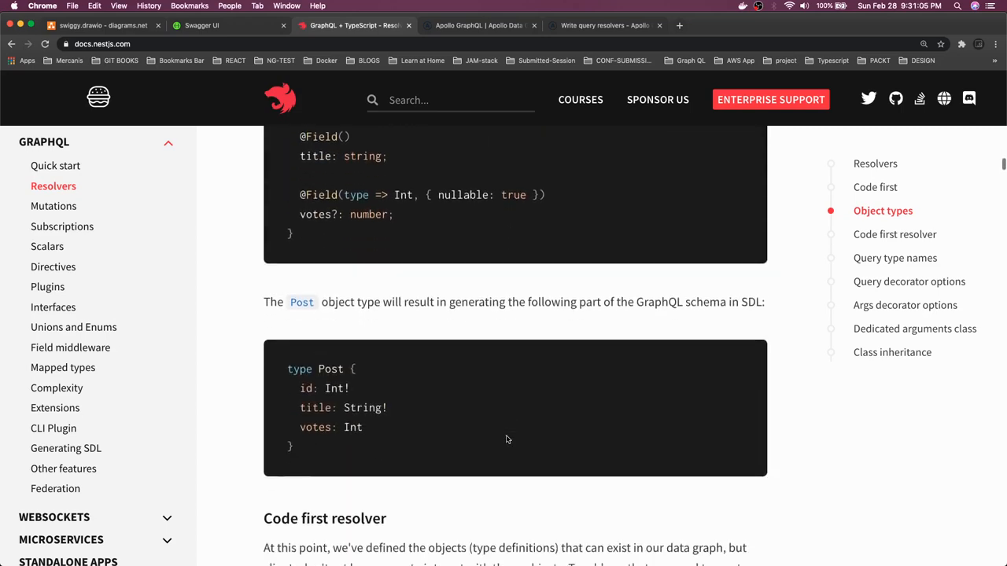
scroll(down, 3)
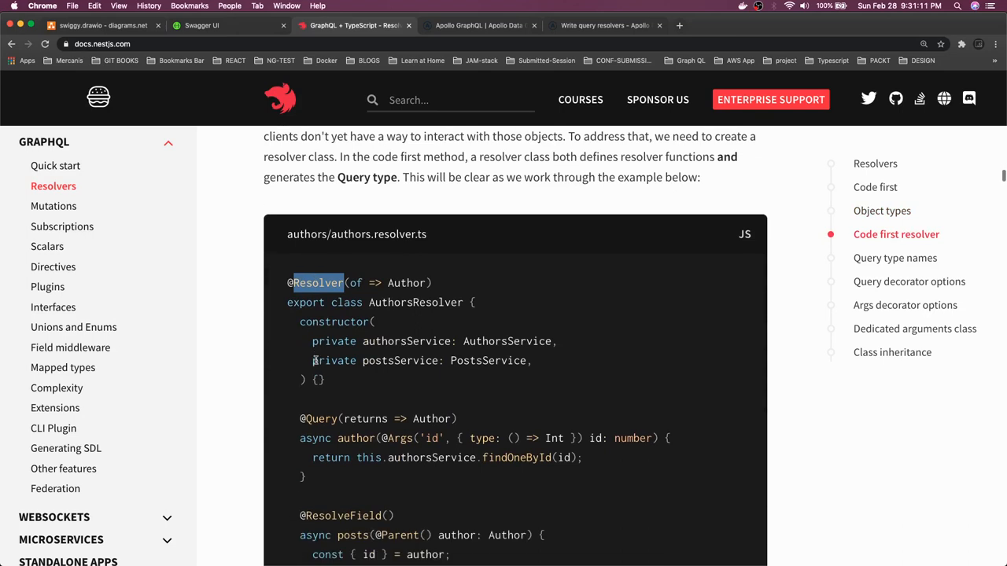
scroll(down, 3)
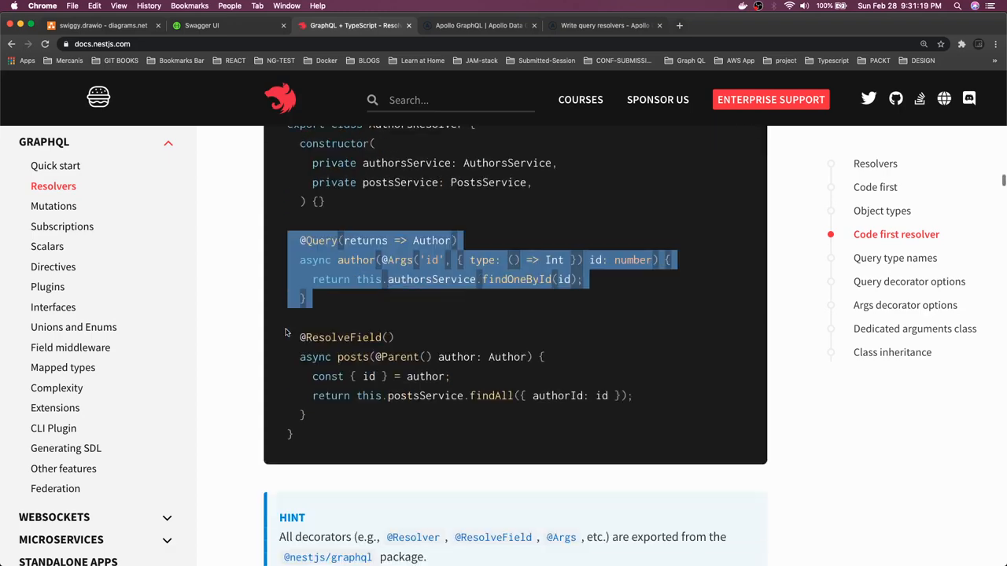
scroll(down, 3)
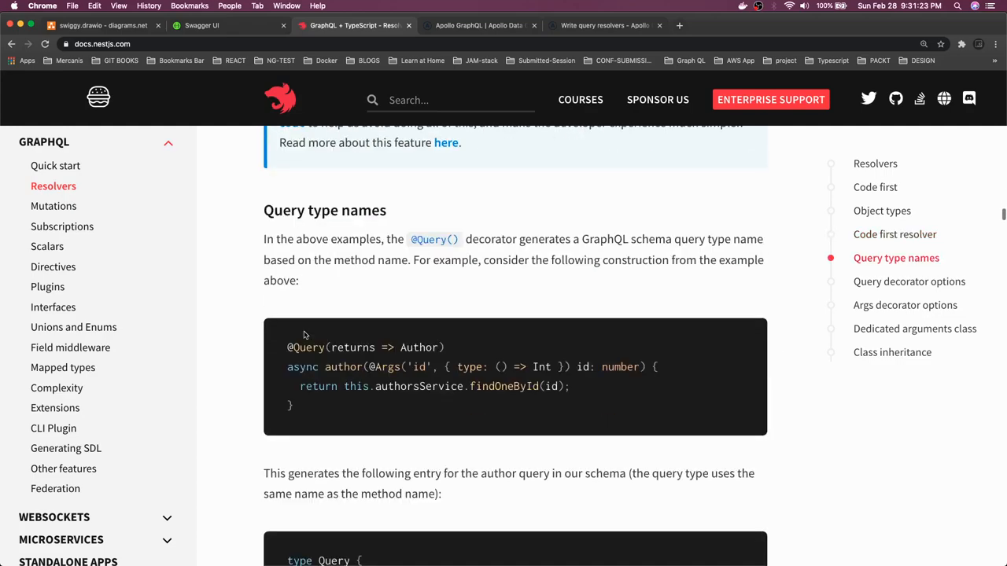
scroll(down, 3)
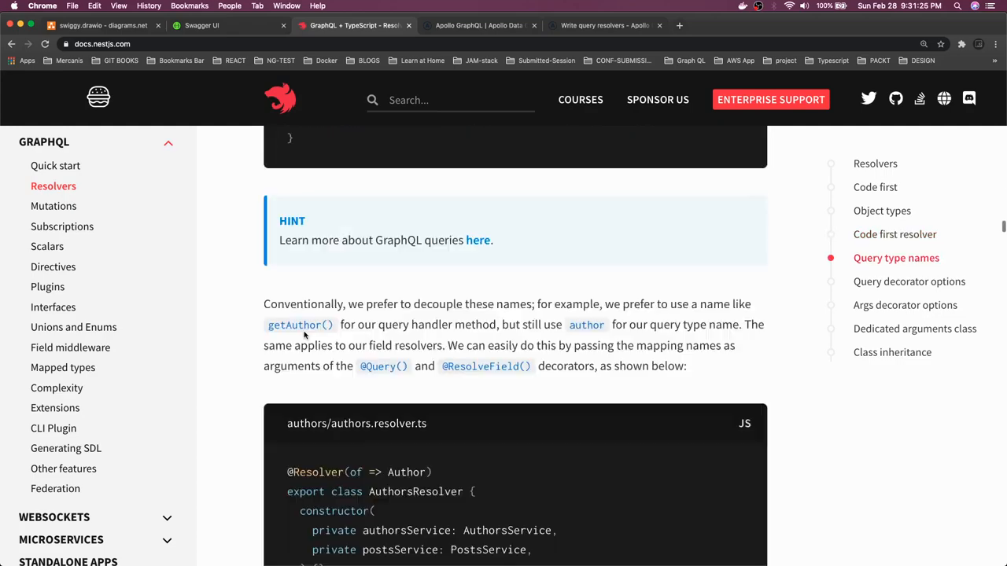
scroll(down, 3)
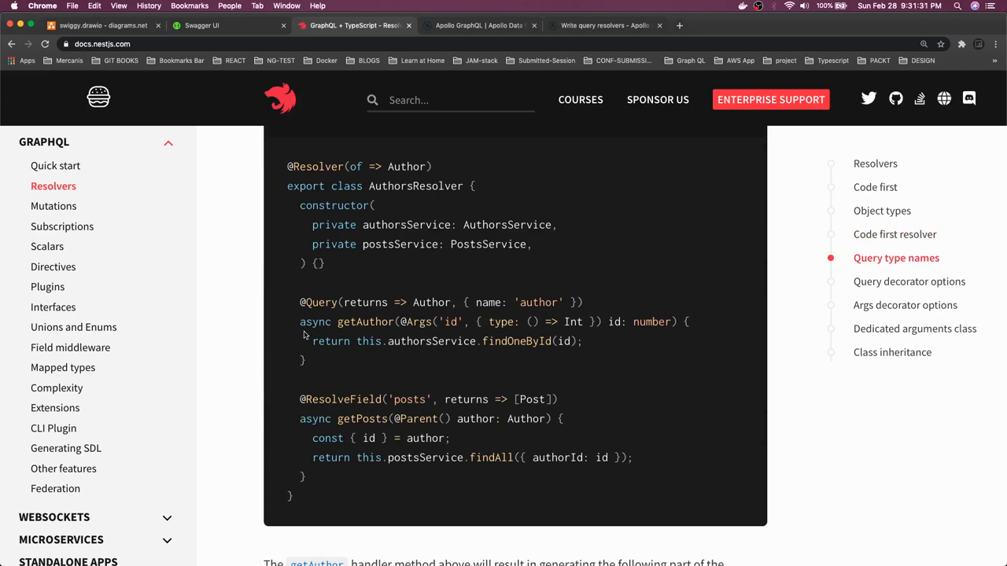
scroll(down, 3)
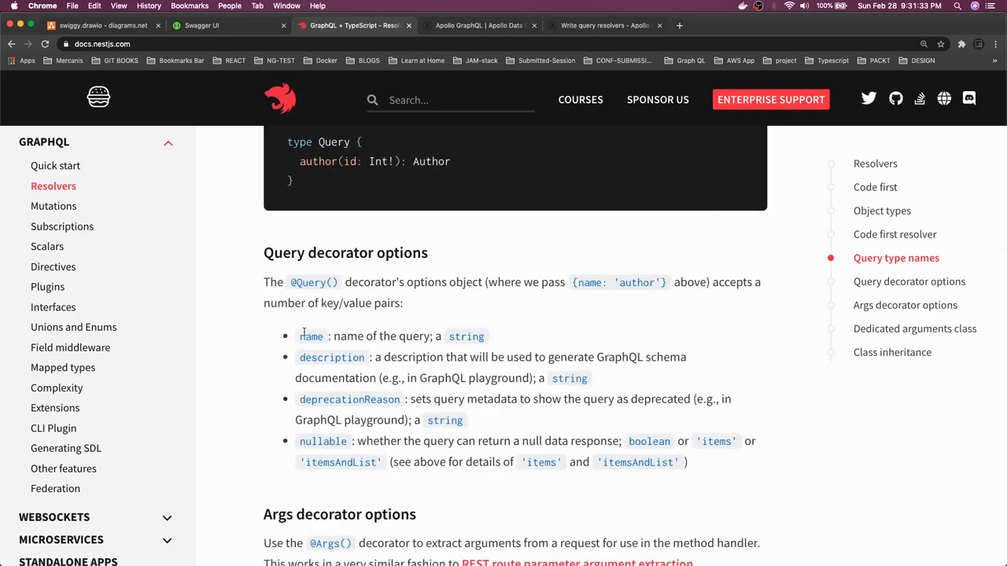
scroll(down, 3)
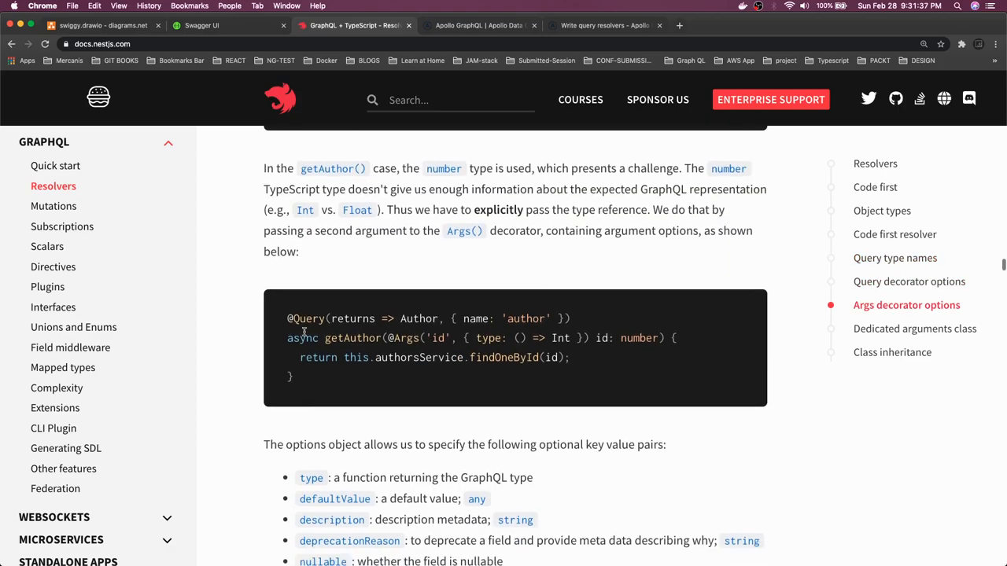
scroll(down, 3)
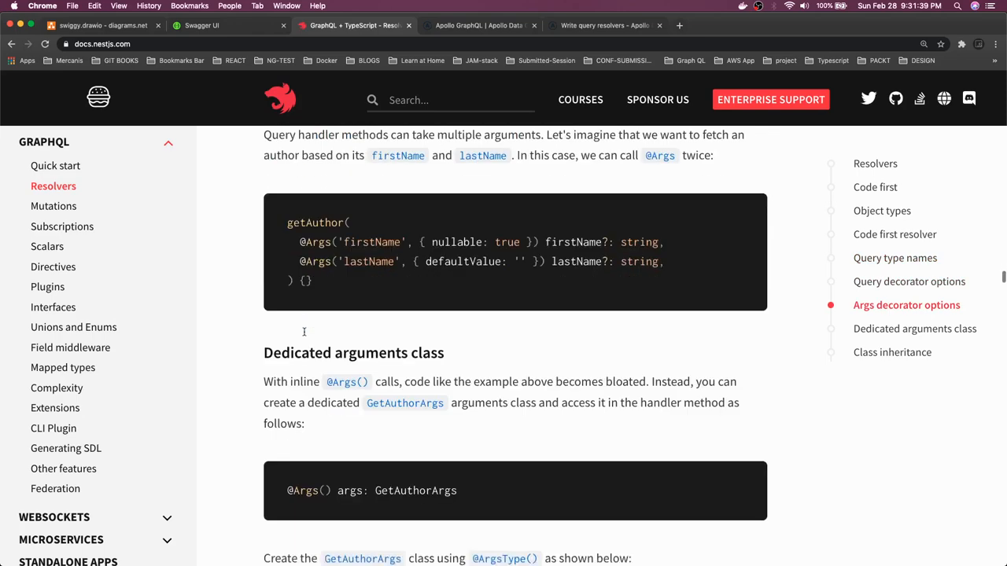
scroll(down, 3)
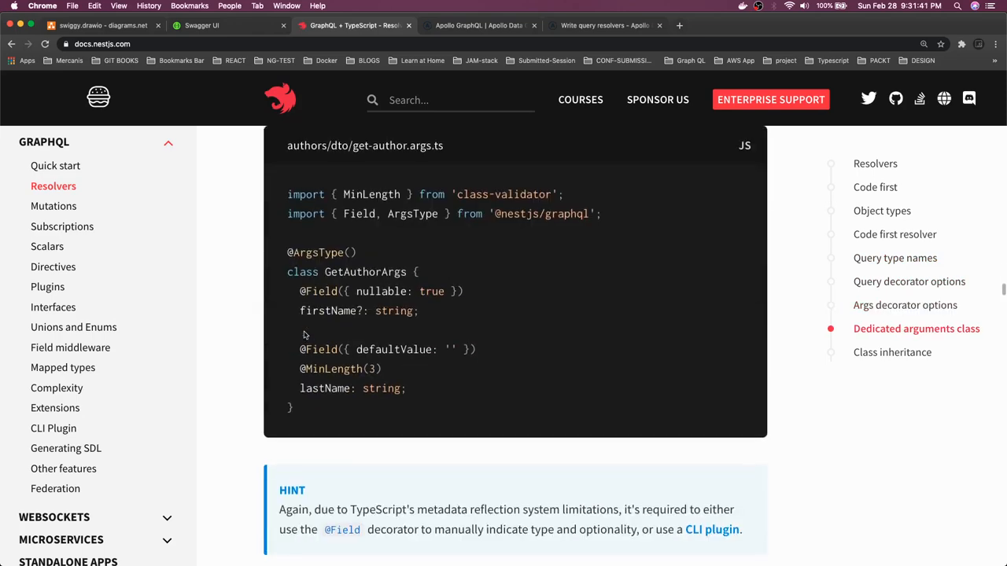
scroll(down, 3)
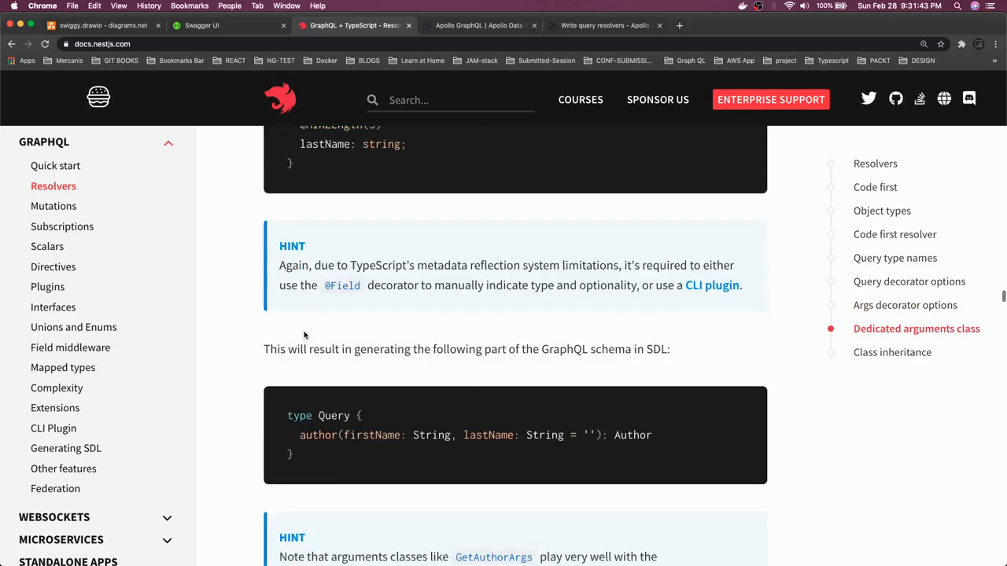
scroll(down, 3)
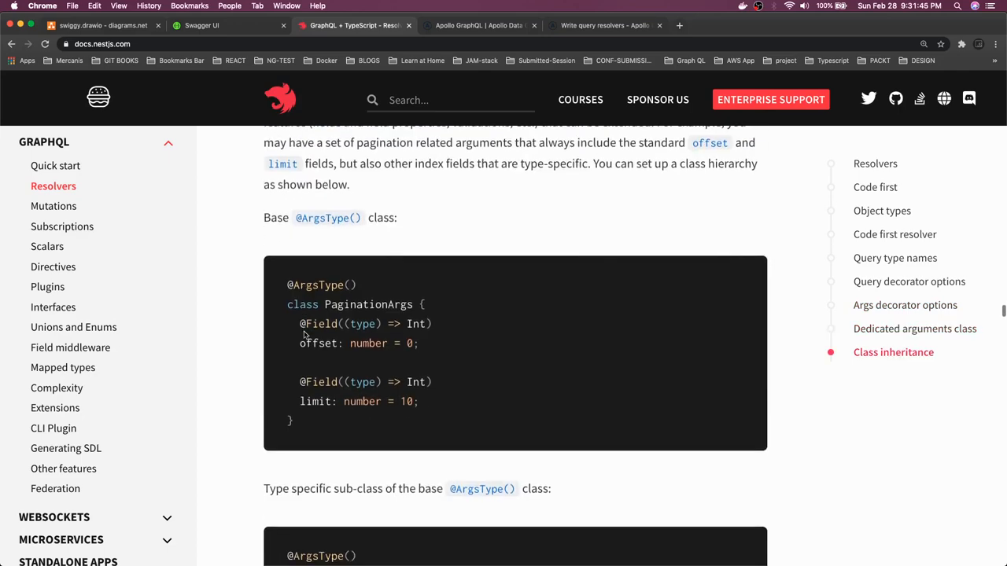
scroll(down, 3)
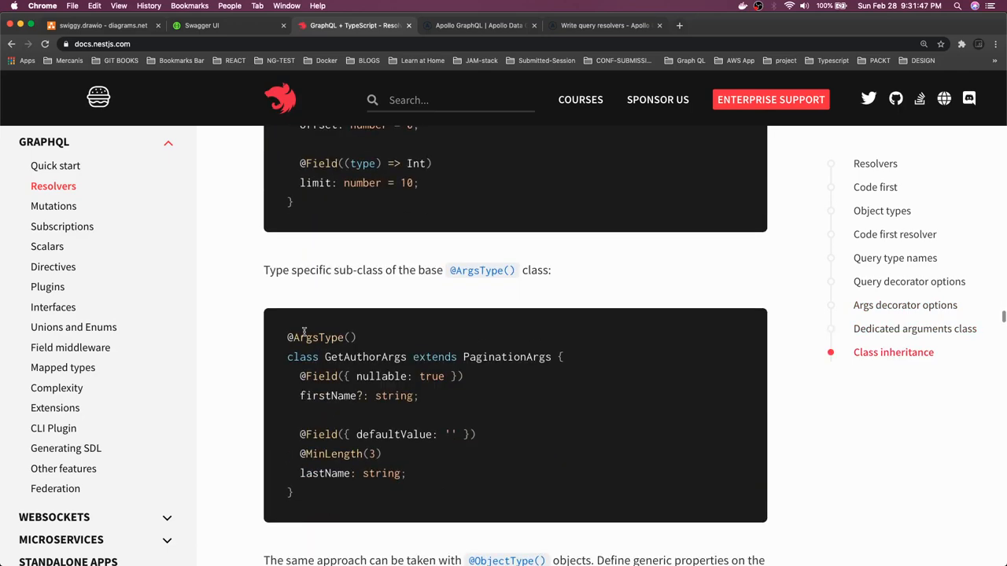
scroll(down, 3)
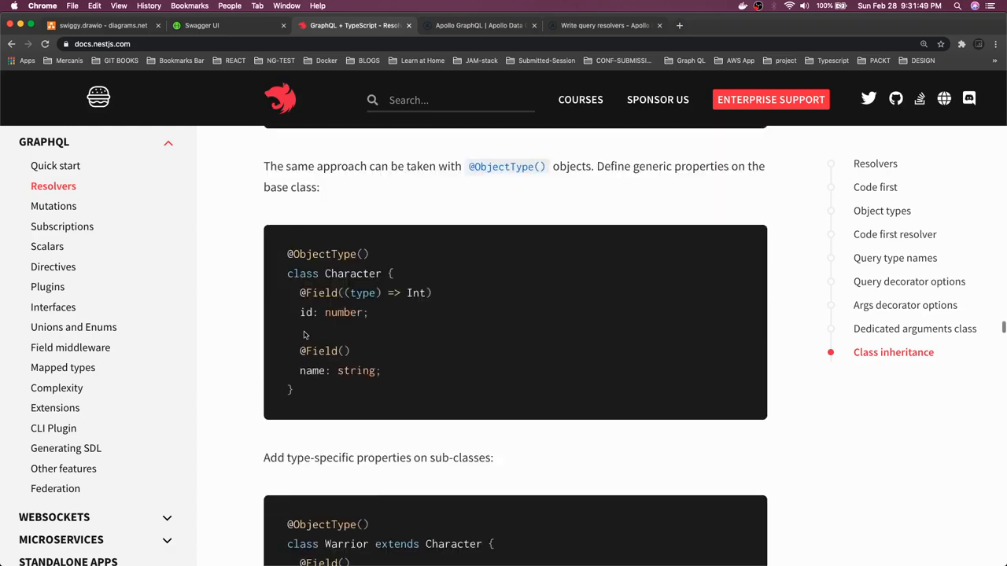
scroll(down, 3)
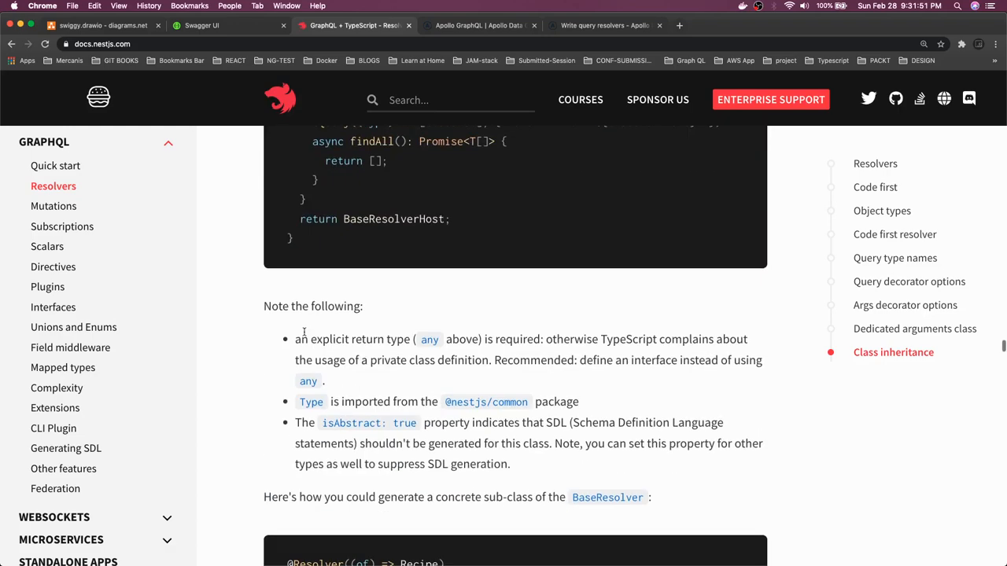
scroll(down, 3)
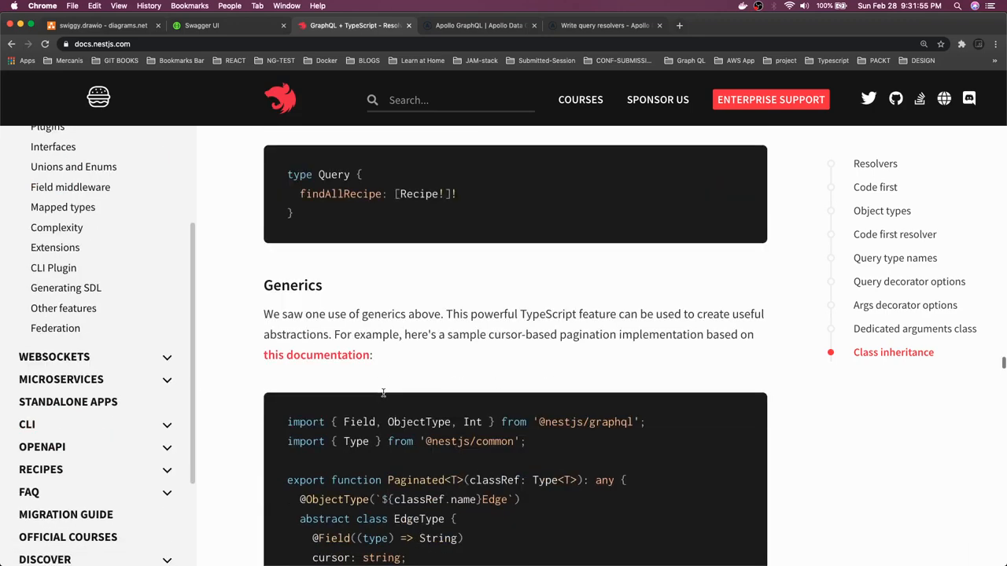
scroll(down, 3)
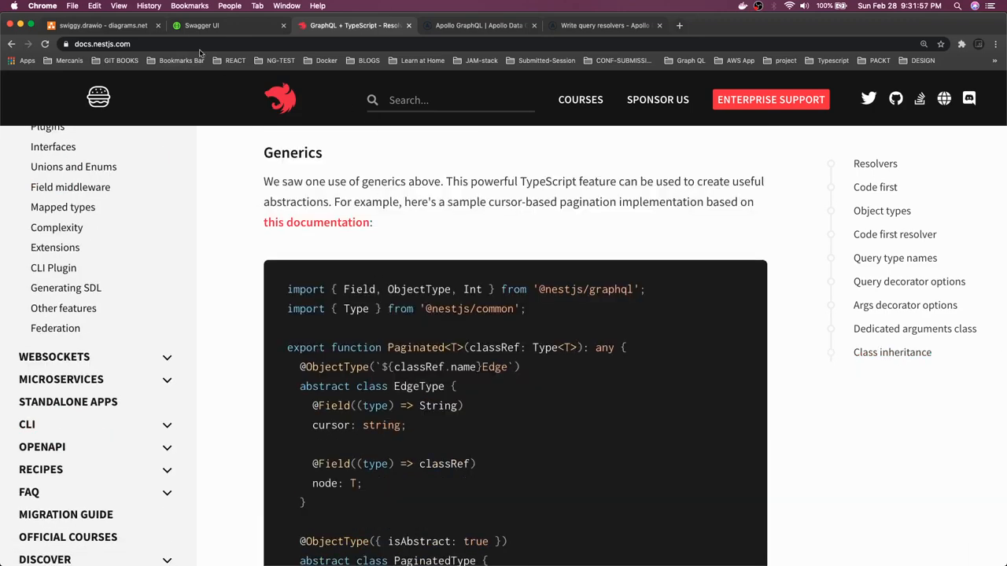
Return to the swiggy.drawio diagram and select the Auth Gateway box as the next service to build
click(94, 25)
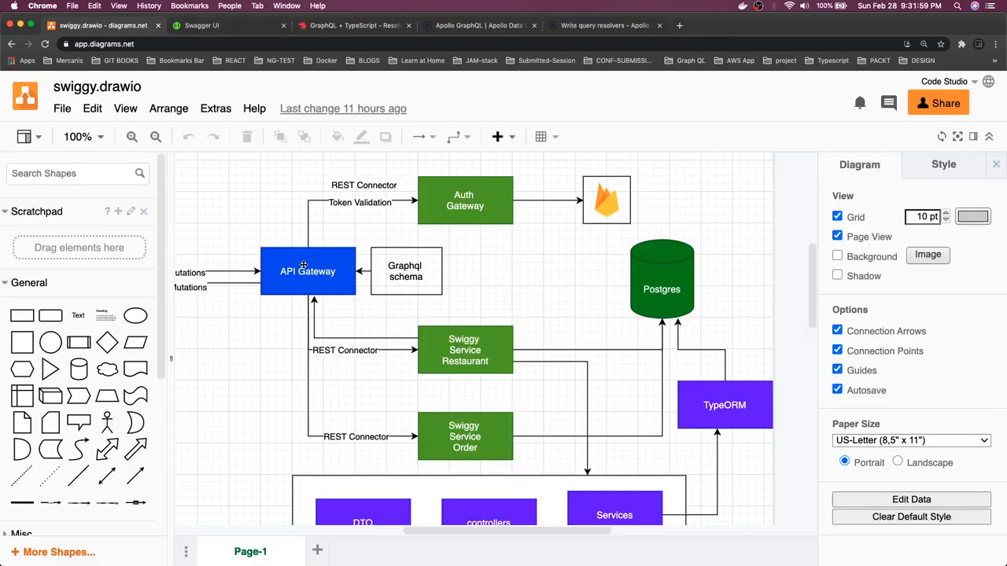
click(308, 270)
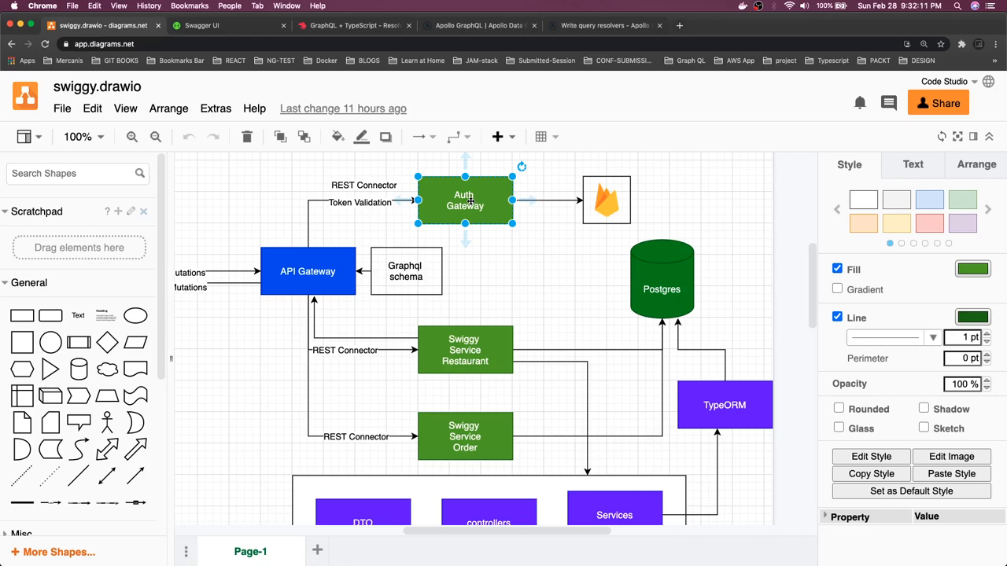
mouse_move(497, 241)
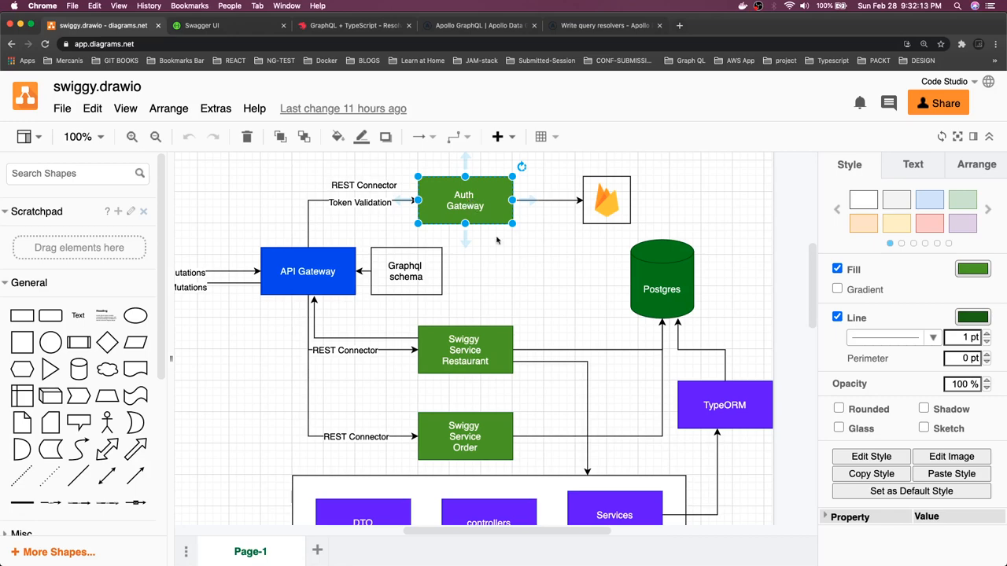
mouse_move(478, 206)
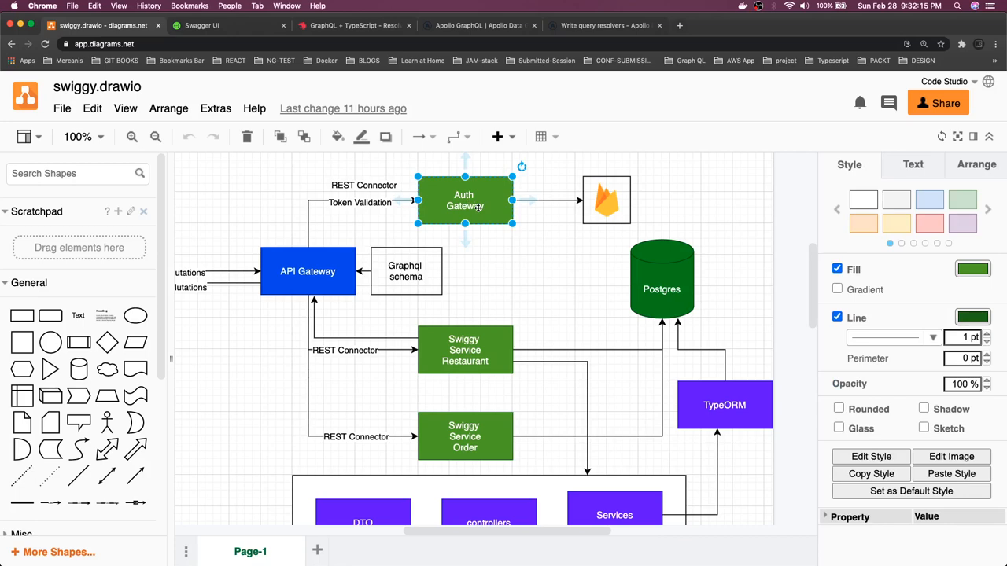
mouse_move(503, 262)
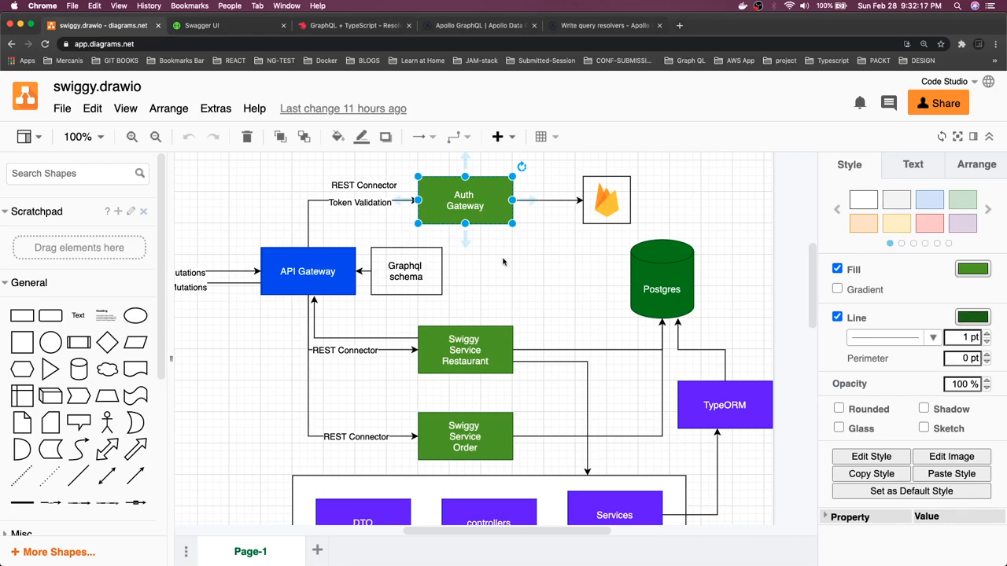
mouse_move(483, 214)
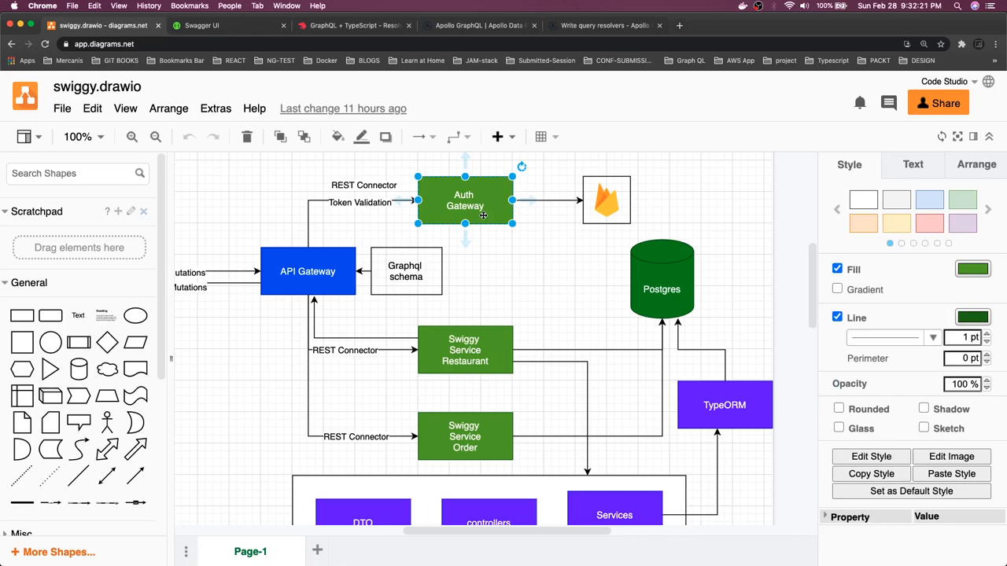
mouse_move(400, 420)
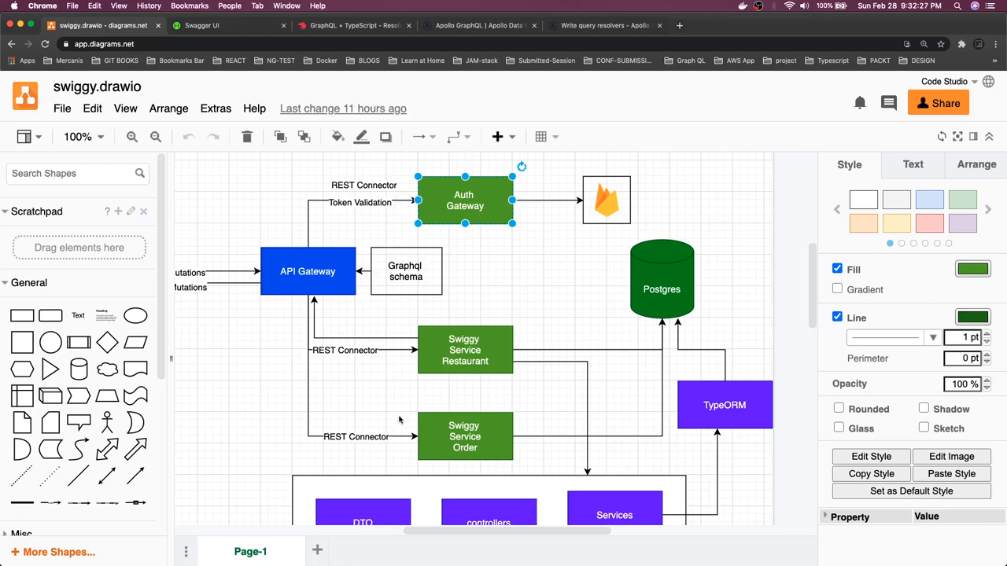
mouse_move(485, 308)
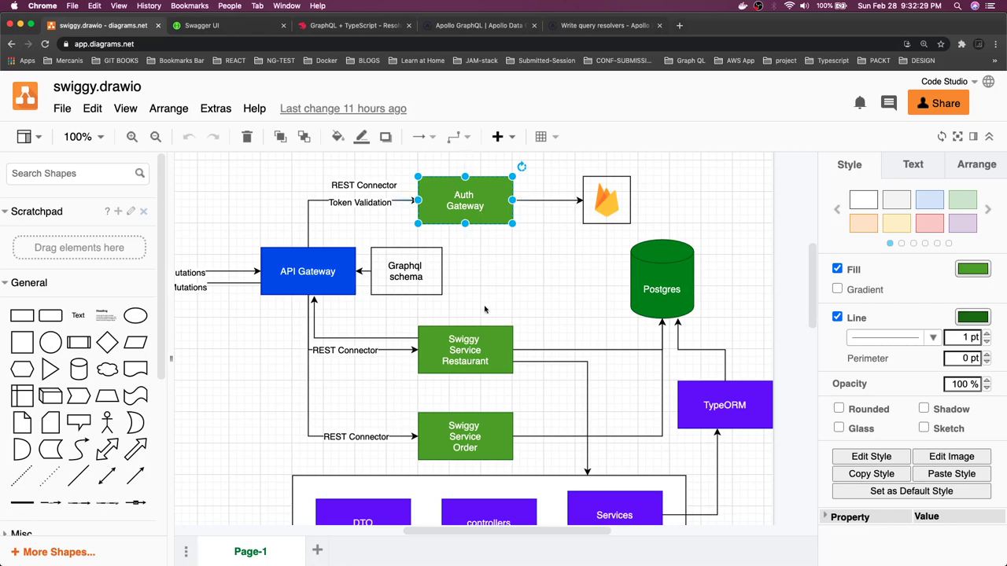